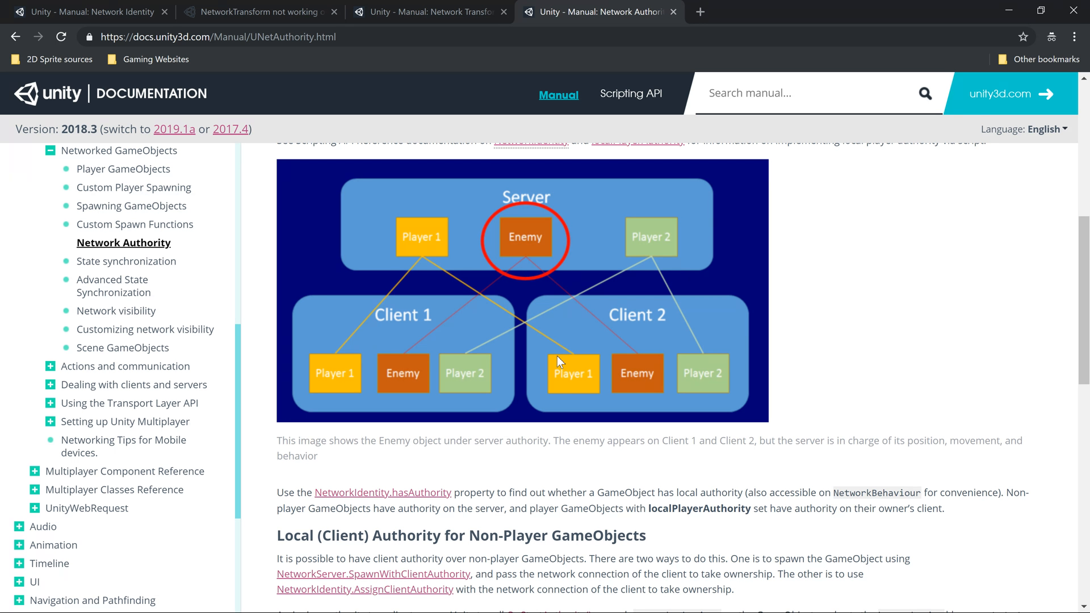
{"action": "mouse_move", "coordinate": [517, 106]}
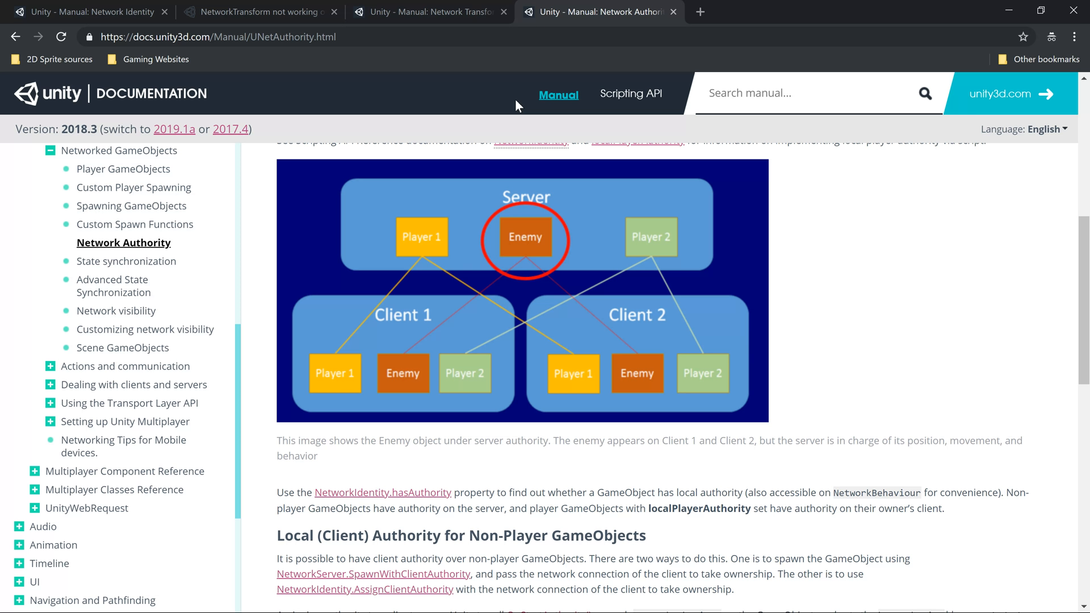
Step: Review the Network Transform manual, highlighting 'Local Player Authority', then return to the page top
{"action": "scroll", "scroll_direction": "up", "scroll_amount": 3}
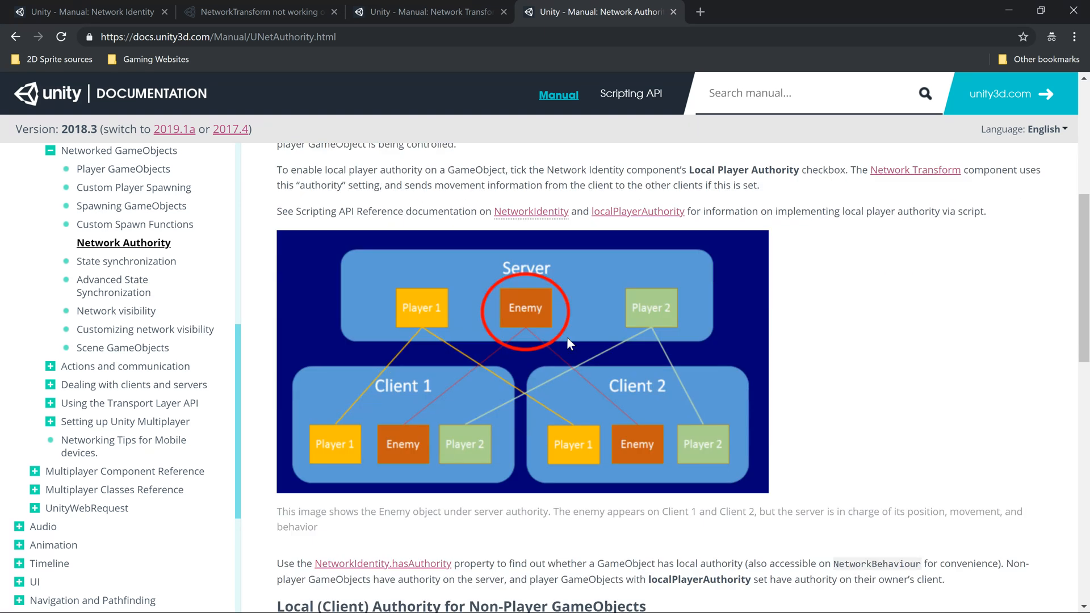
{"action": "mouse_move", "coordinate": [525, 284]}
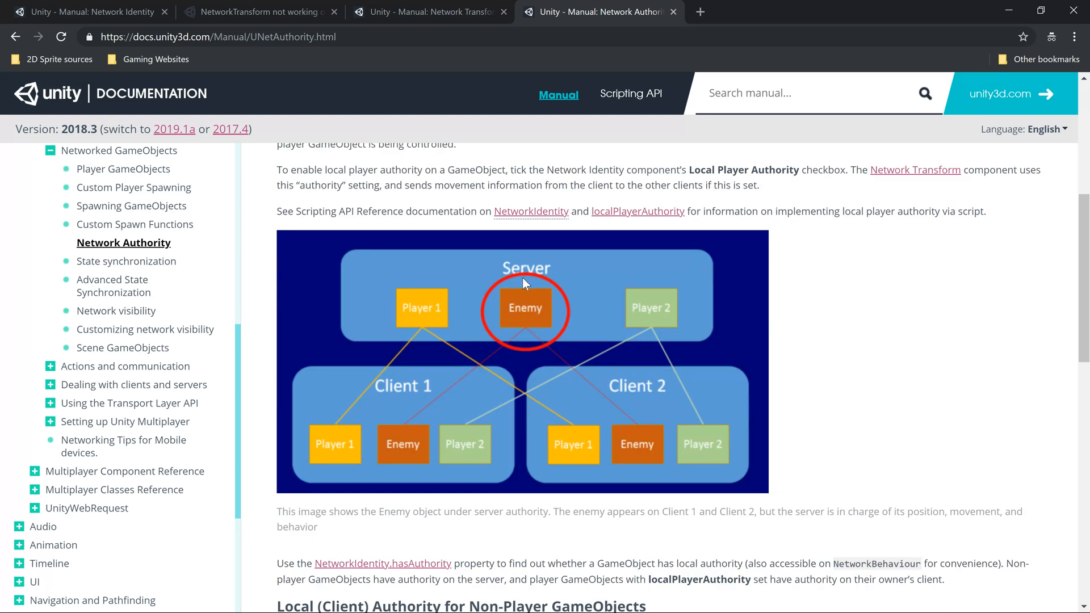
{"action": "mouse_move", "coordinate": [304, 599]}
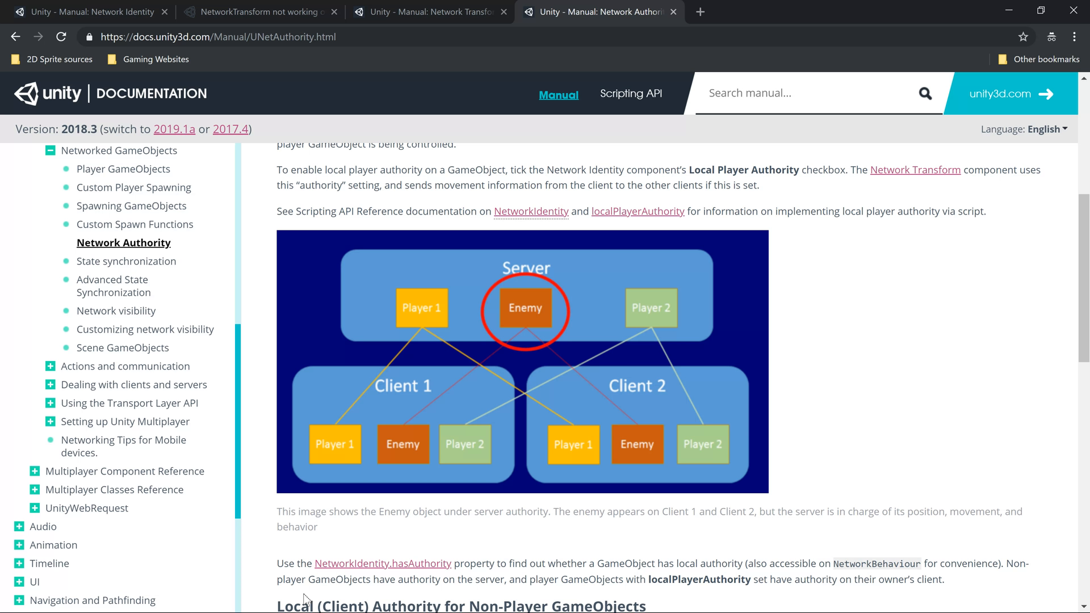
{"action": "mouse_move", "coordinate": [604, 424]}
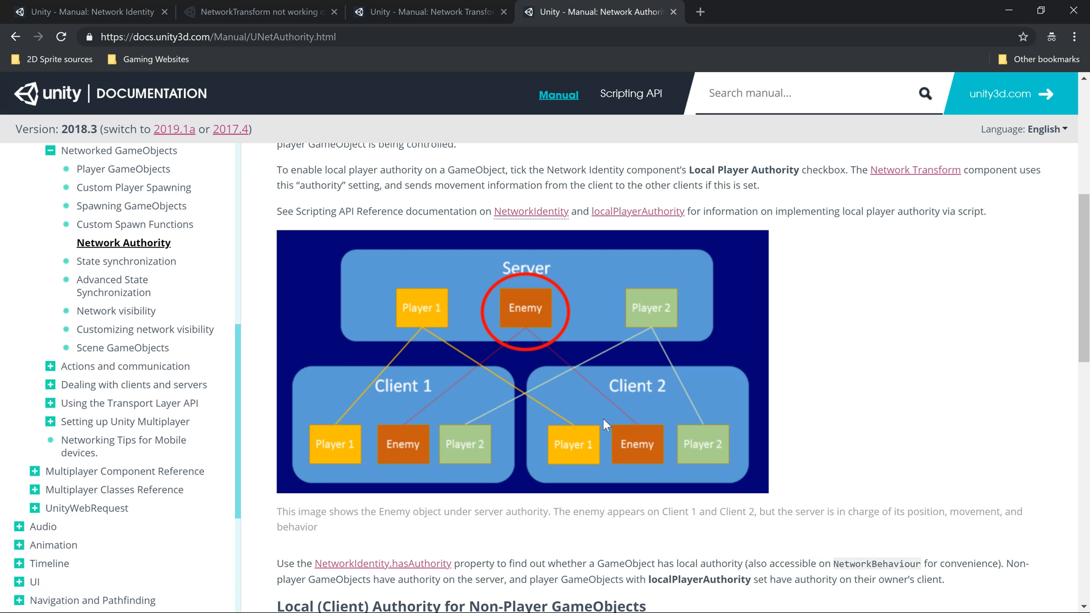
{"action": "mouse_move", "coordinate": [522, 481]}
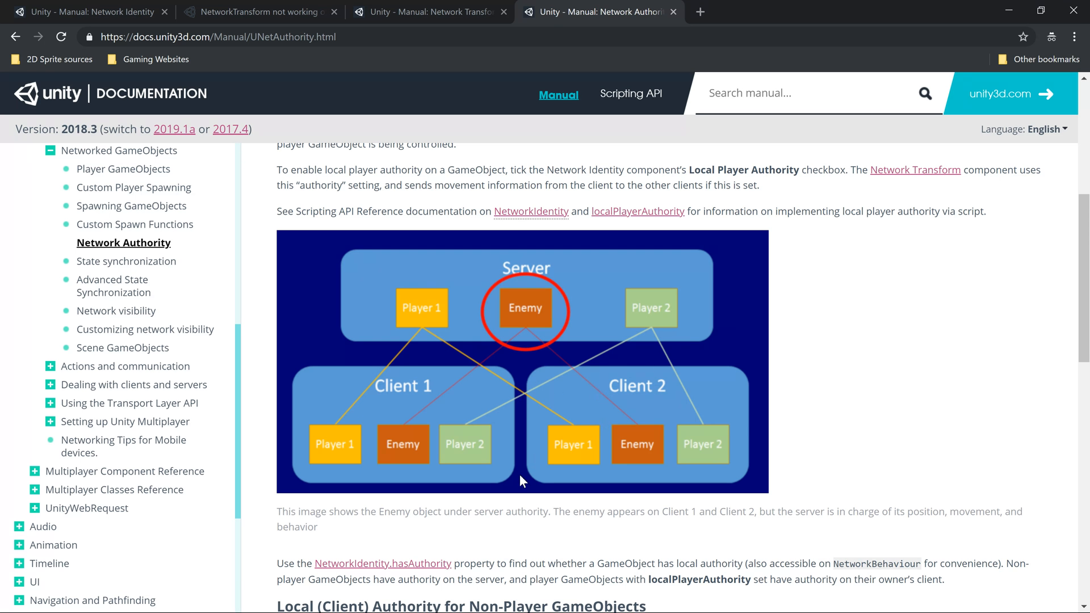
{"action": "mouse_move", "coordinate": [535, 315]}
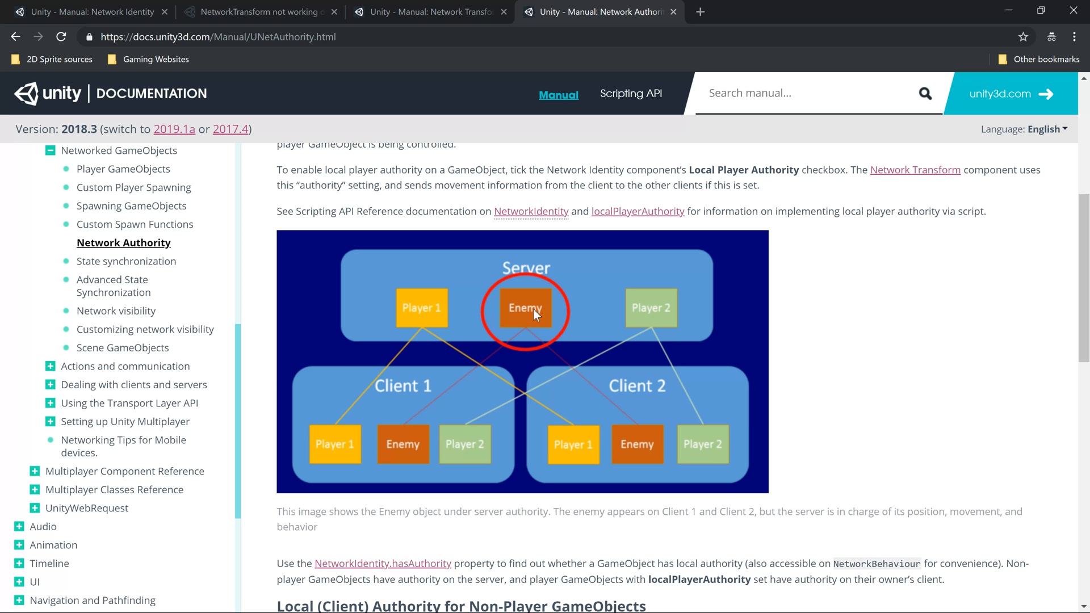
{"action": "mouse_move", "coordinate": [415, 324]}
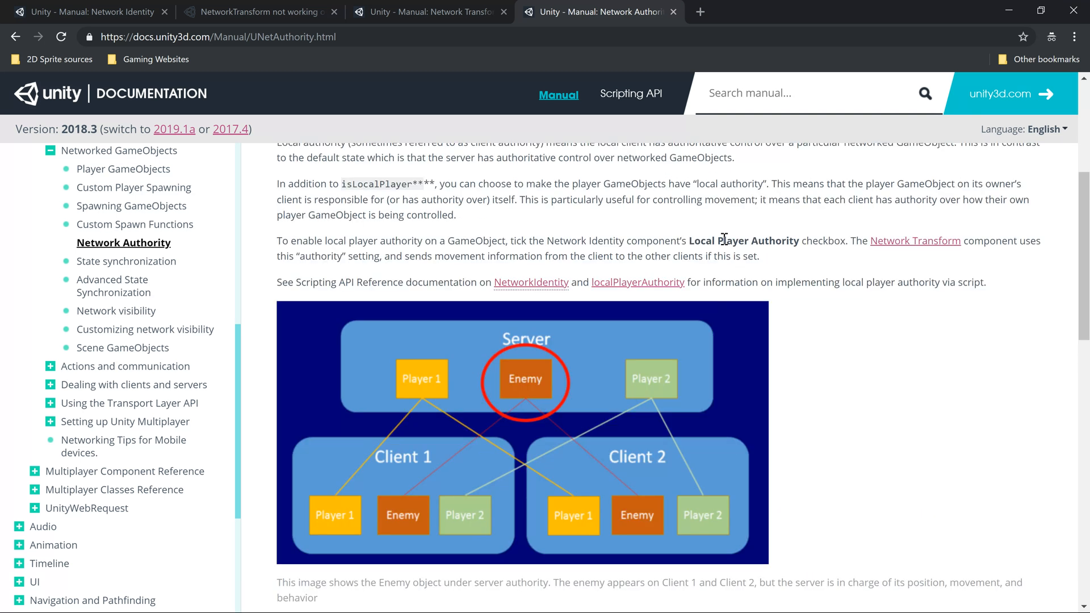
{"action": "double_click", "coordinate": [743, 241]}
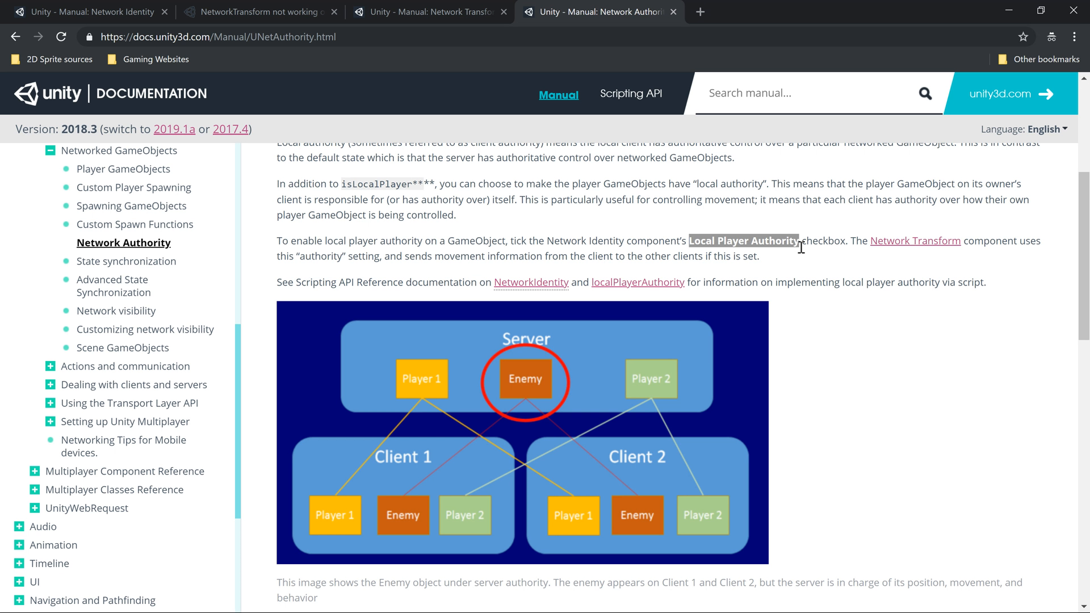
{"action": "scroll", "scroll_direction": "down", "scroll_amount": 3}
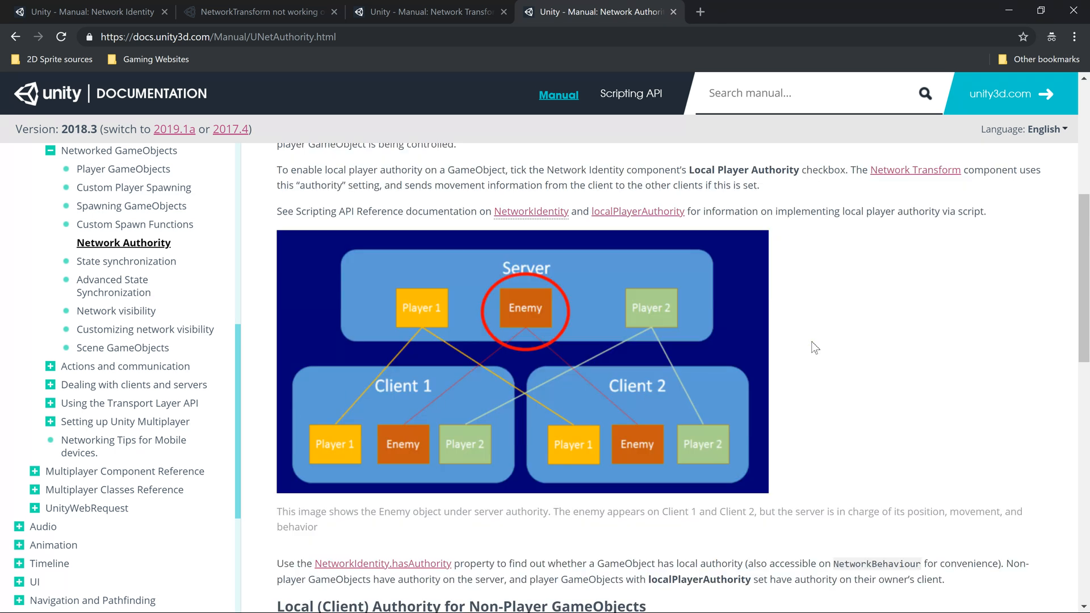
{"action": "mouse_move", "coordinate": [836, 362]}
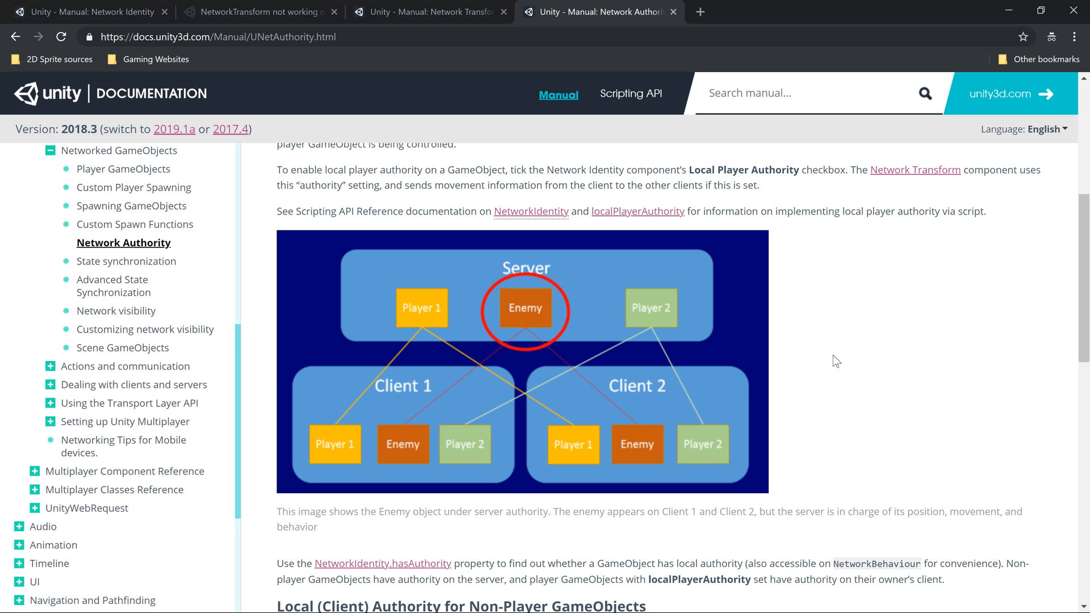
{"action": "mouse_move", "coordinate": [668, 182]}
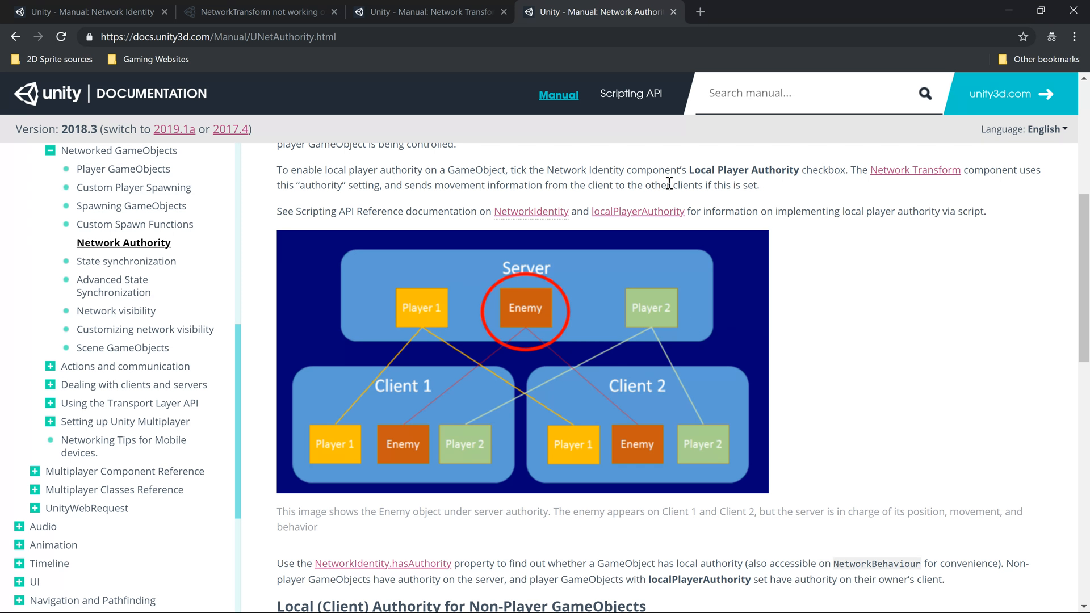
{"action": "mouse_move", "coordinate": [719, 170]}
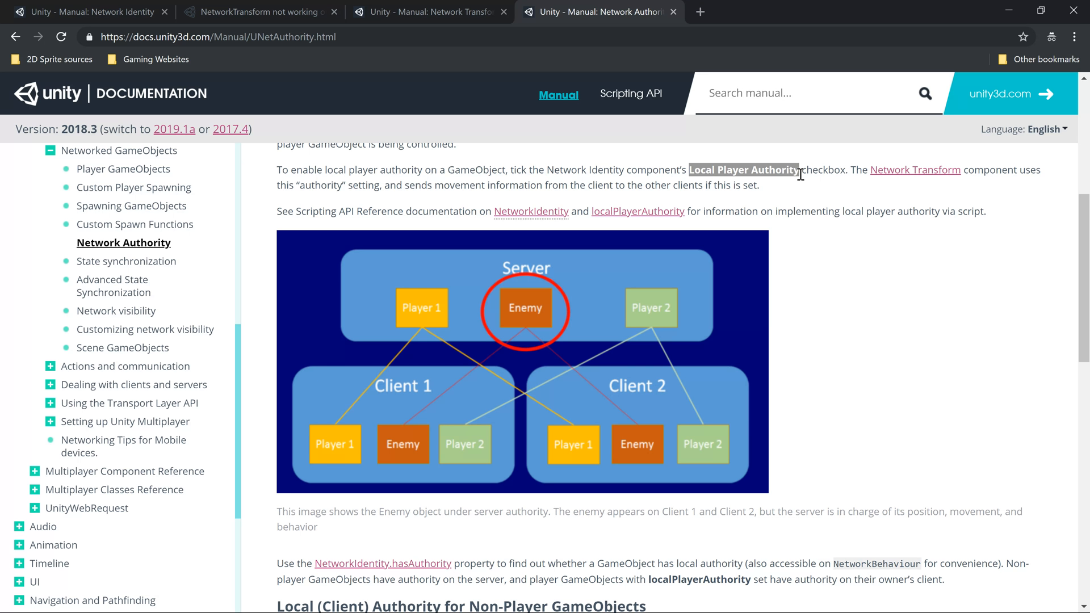
{"action": "mouse_move", "coordinate": [787, 186]}
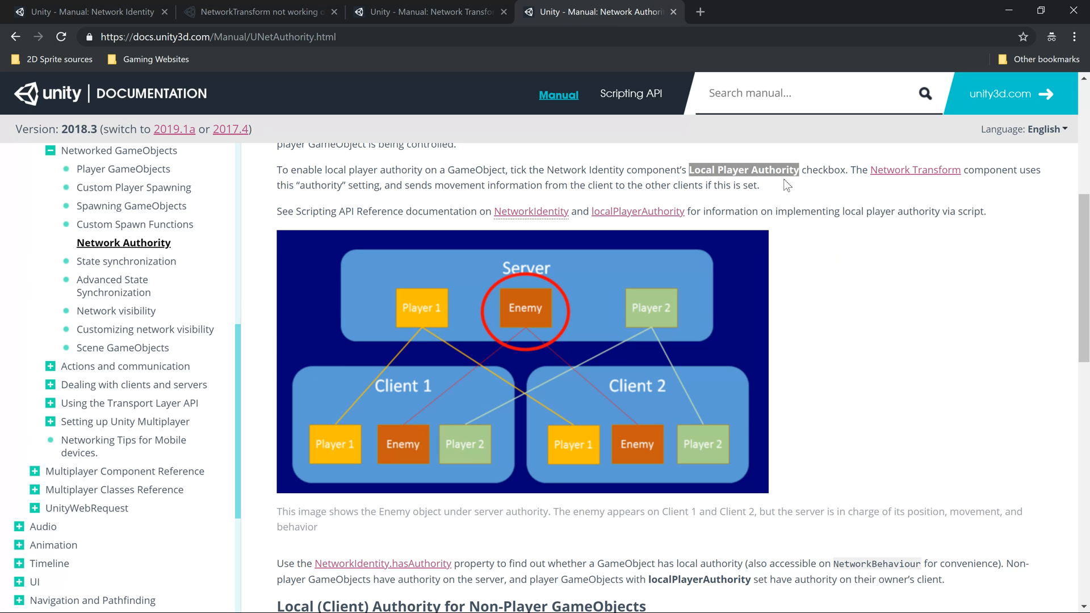
{"action": "mouse_move", "coordinate": [802, 176]}
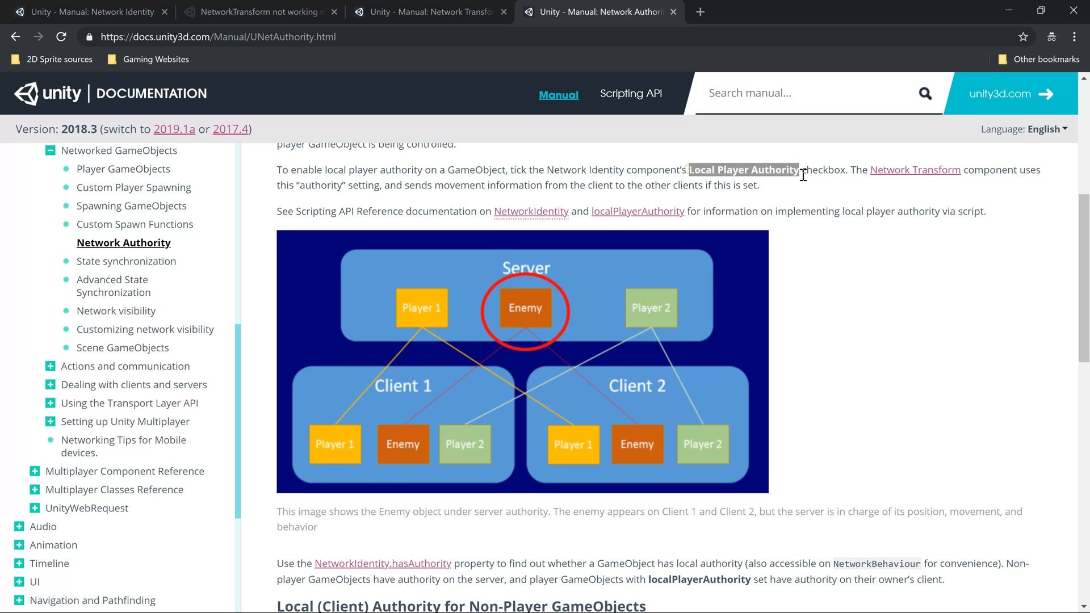
{"action": "mouse_move", "coordinate": [690, 182]}
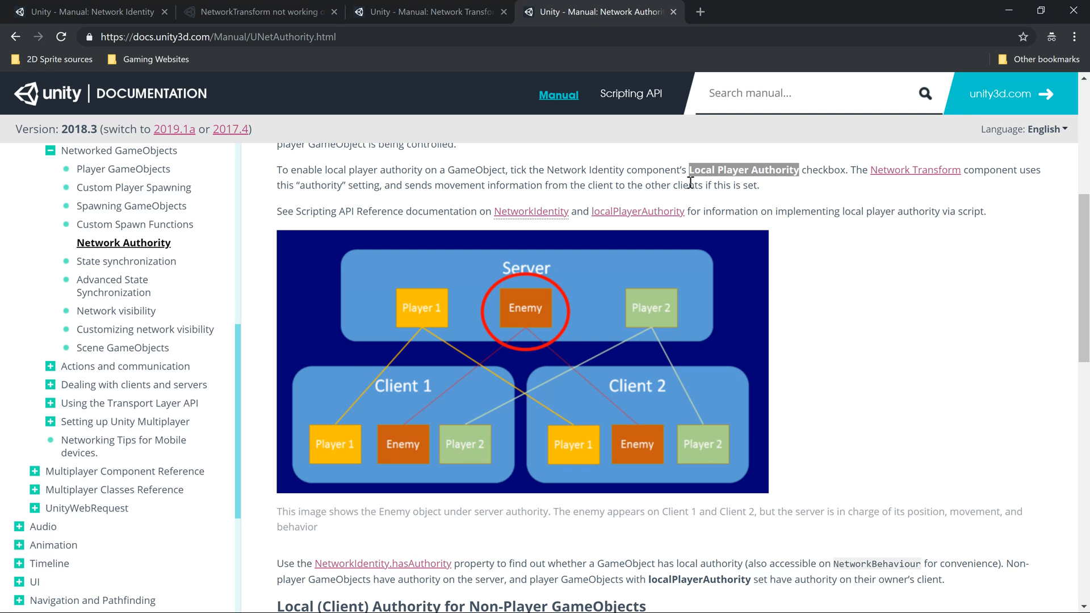
{"action": "scroll", "scroll_direction": "up", "scroll_amount": 3}
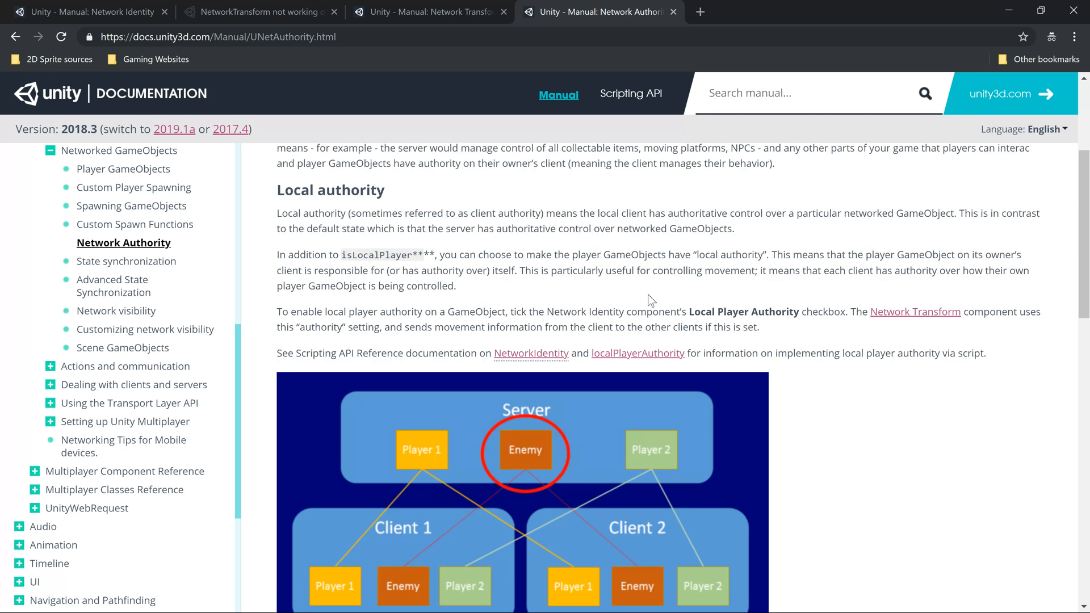
{"action": "double_click", "coordinate": [718, 312]}
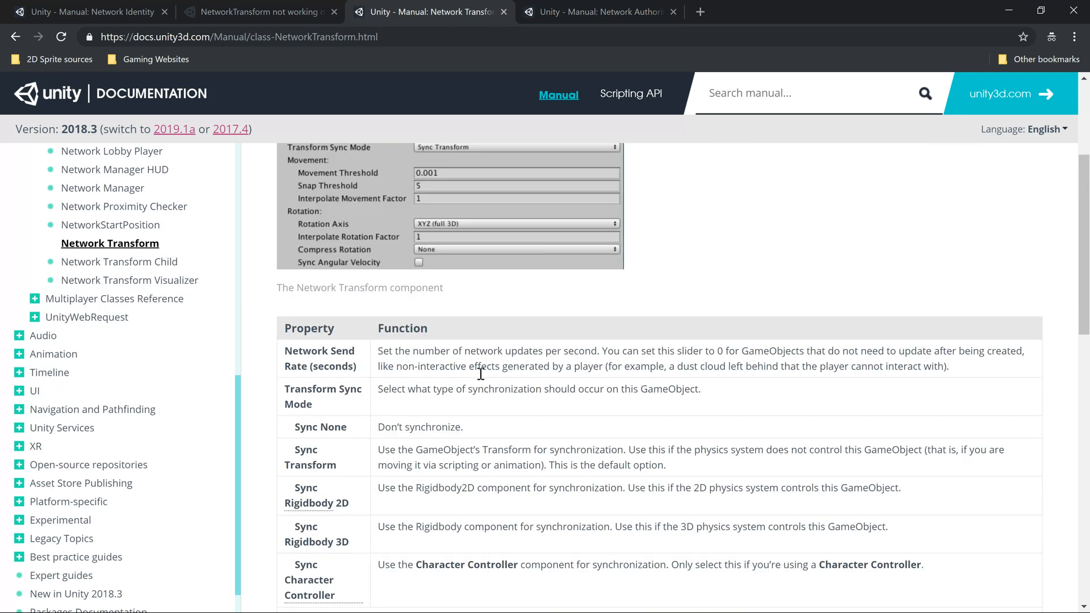
{"action": "scroll", "scroll_direction": "up", "scroll_amount": 3}
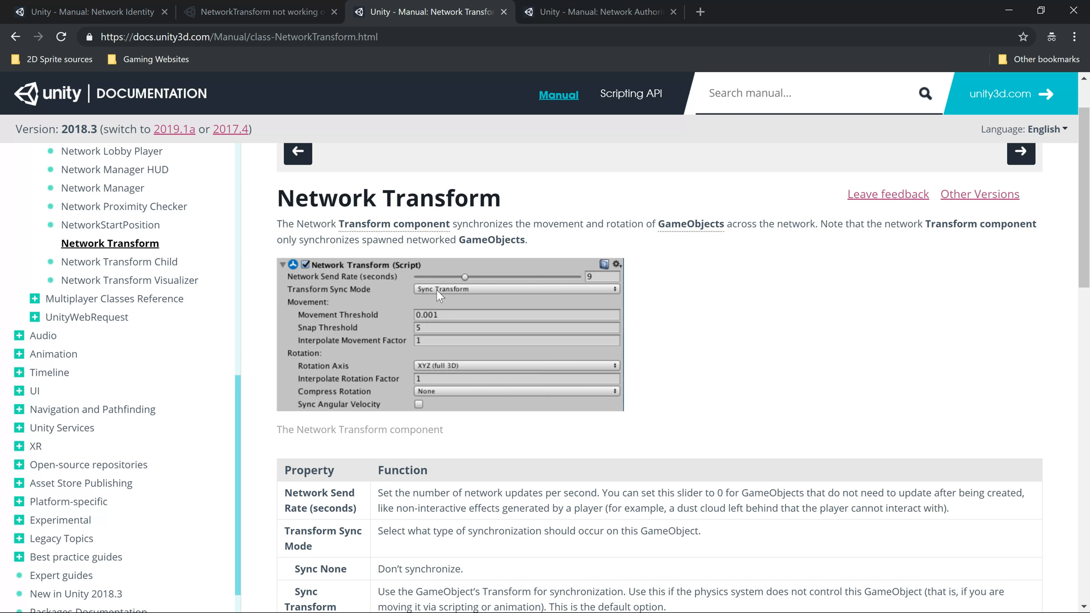
{"action": "mouse_move", "coordinate": [884, 388]}
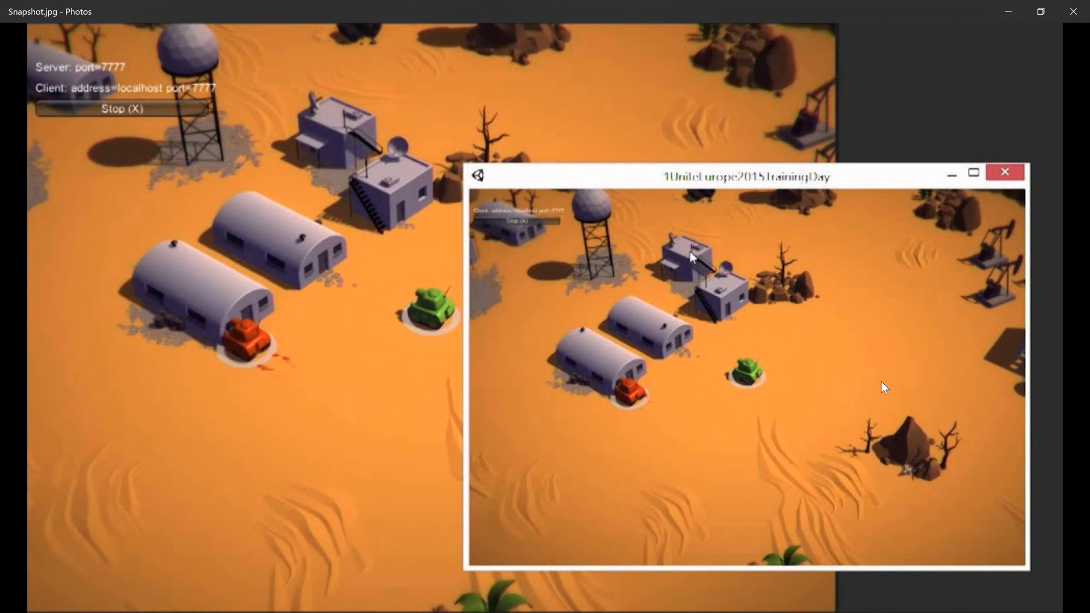
{"action": "mouse_move", "coordinate": [408, 309]}
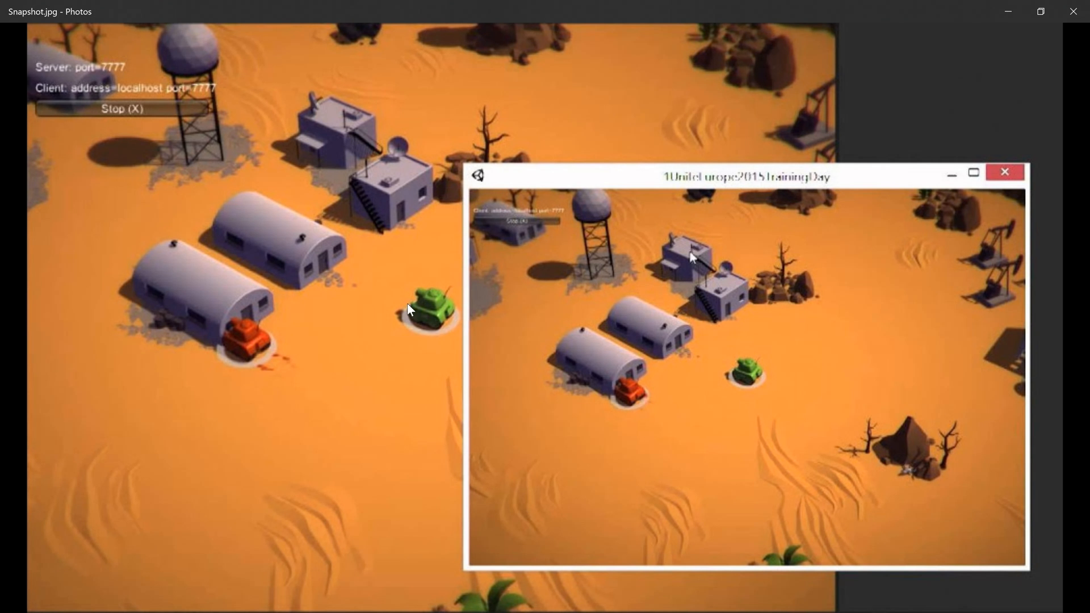
{"action": "mouse_move", "coordinate": [434, 308]}
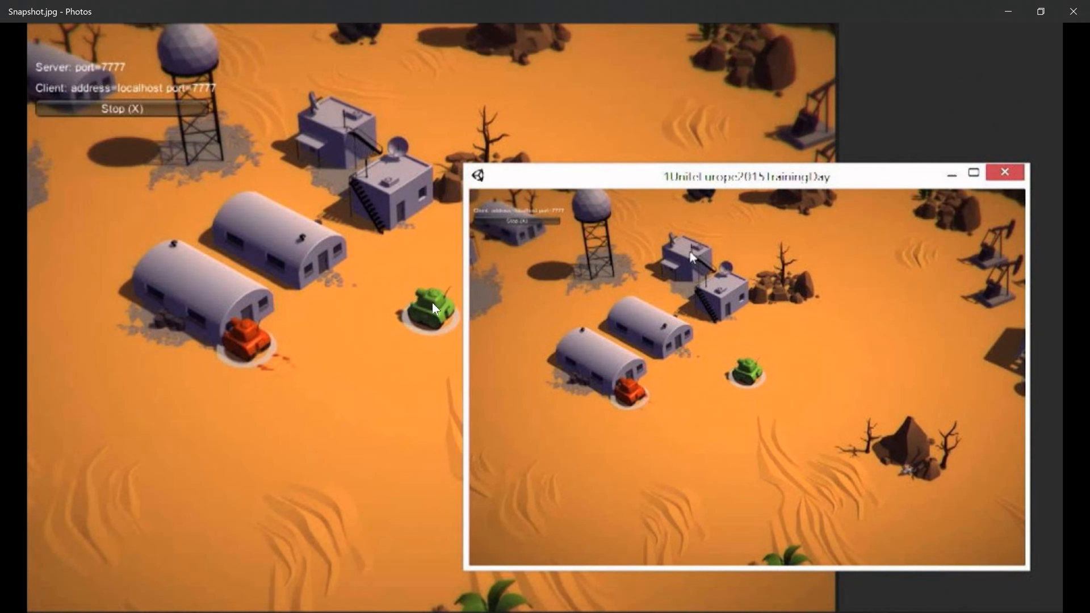
{"action": "mouse_move", "coordinate": [450, 319]}
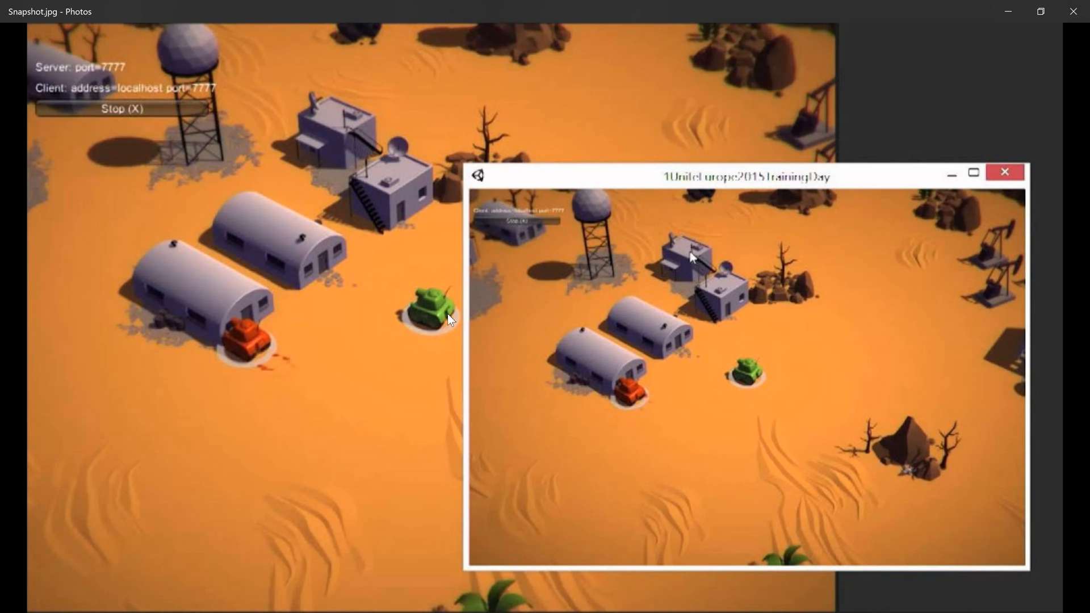
{"action": "mouse_move", "coordinate": [767, 391]}
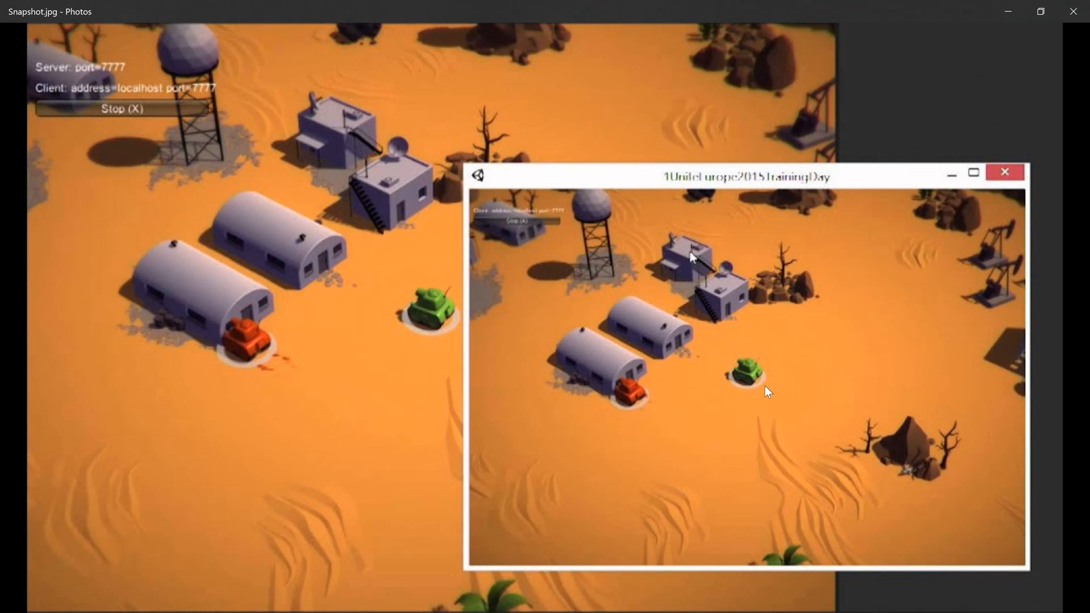
{"action": "mouse_move", "coordinate": [631, 396]}
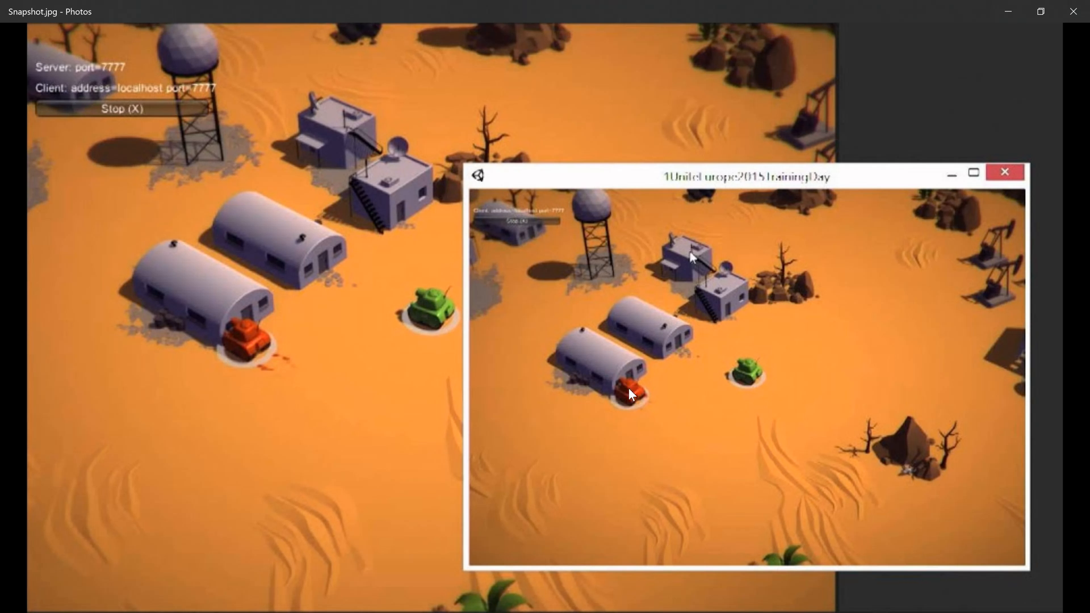
{"action": "mouse_move", "coordinate": [334, 384]}
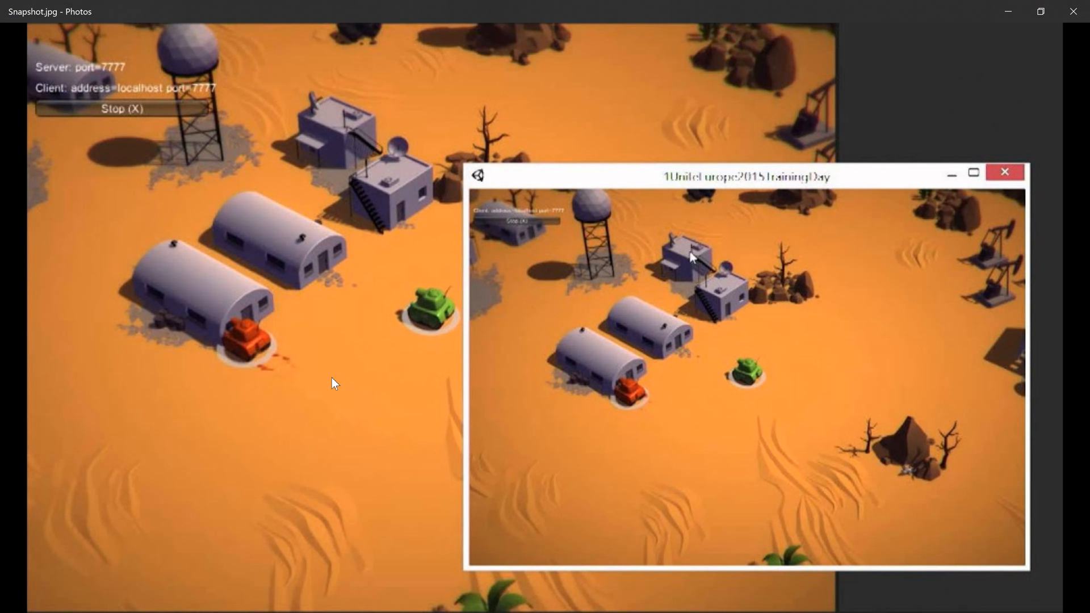
{"action": "mouse_move", "coordinate": [687, 405]}
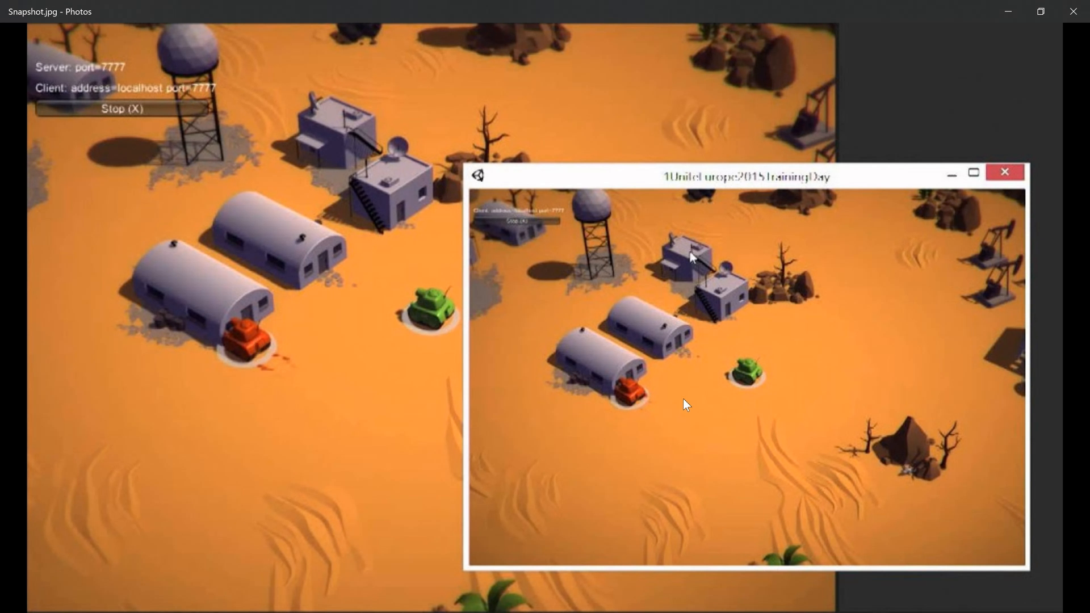
{"action": "mouse_move", "coordinate": [618, 426]}
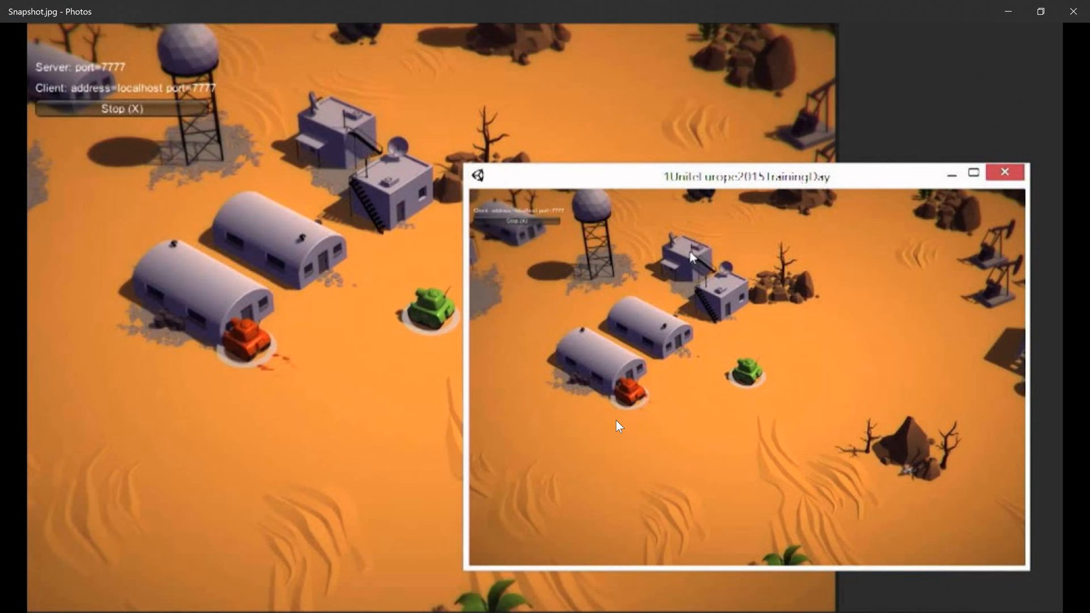
{"action": "mouse_move", "coordinate": [466, 341]}
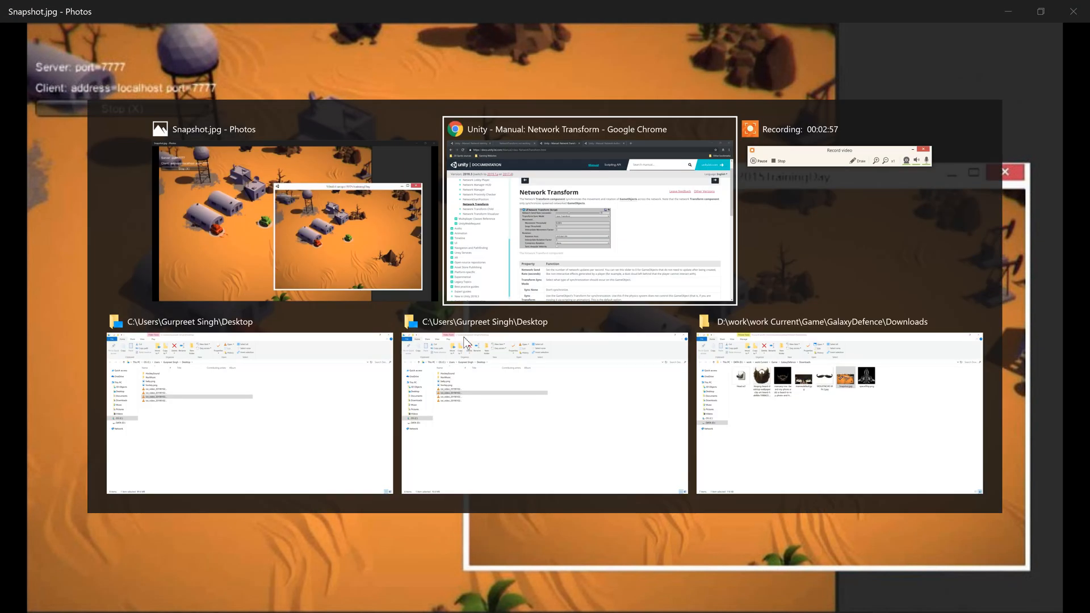
Step: Read the 'NetworkTransform not working on client' thread replies down to the advice against localhost testing
{"action": "left_click", "coordinate": [589, 209]}
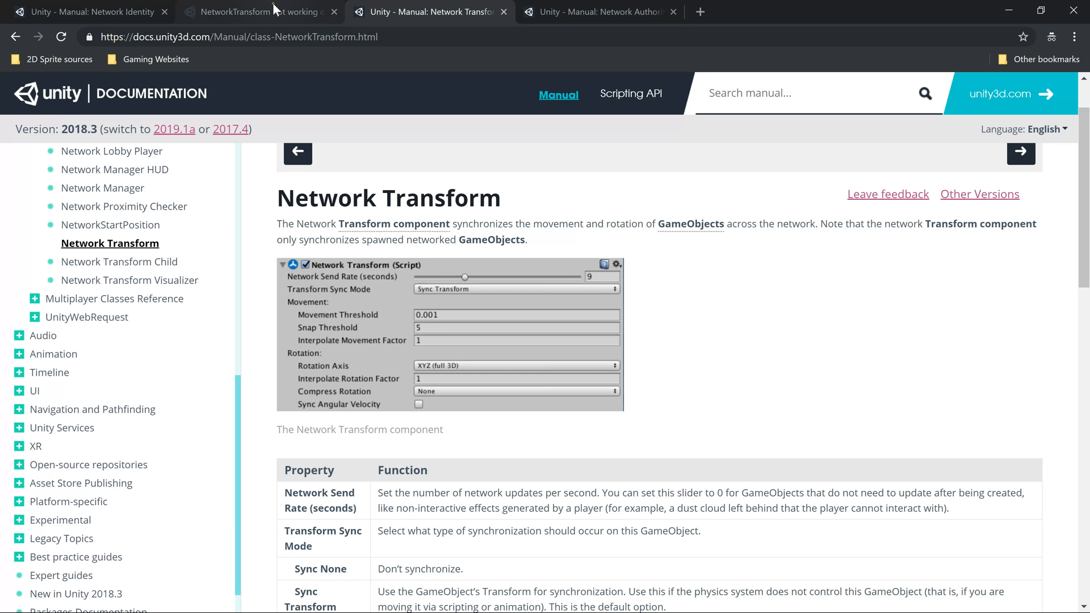
{"action": "left_click", "coordinate": [250, 12]}
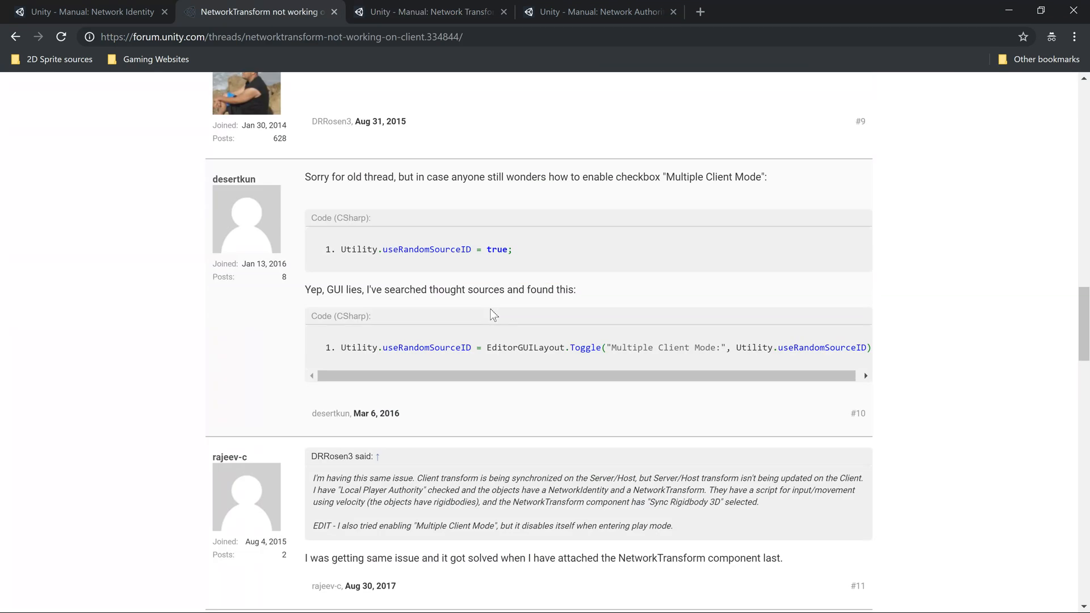
{"action": "scroll", "scroll_direction": "down", "scroll_amount": 3}
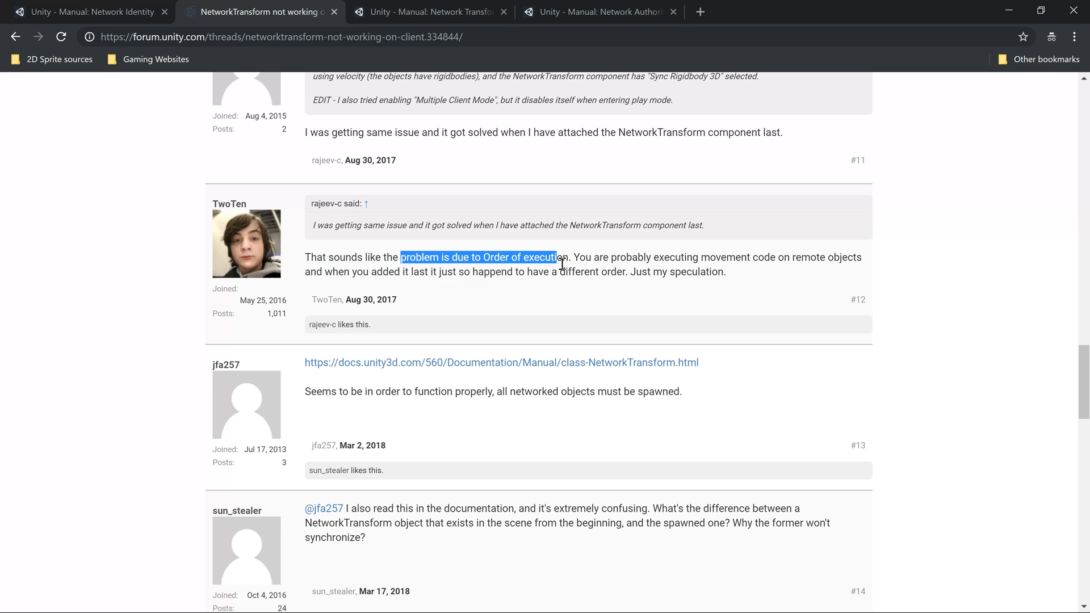
{"action": "scroll", "scroll_direction": "up", "scroll_amount": 3}
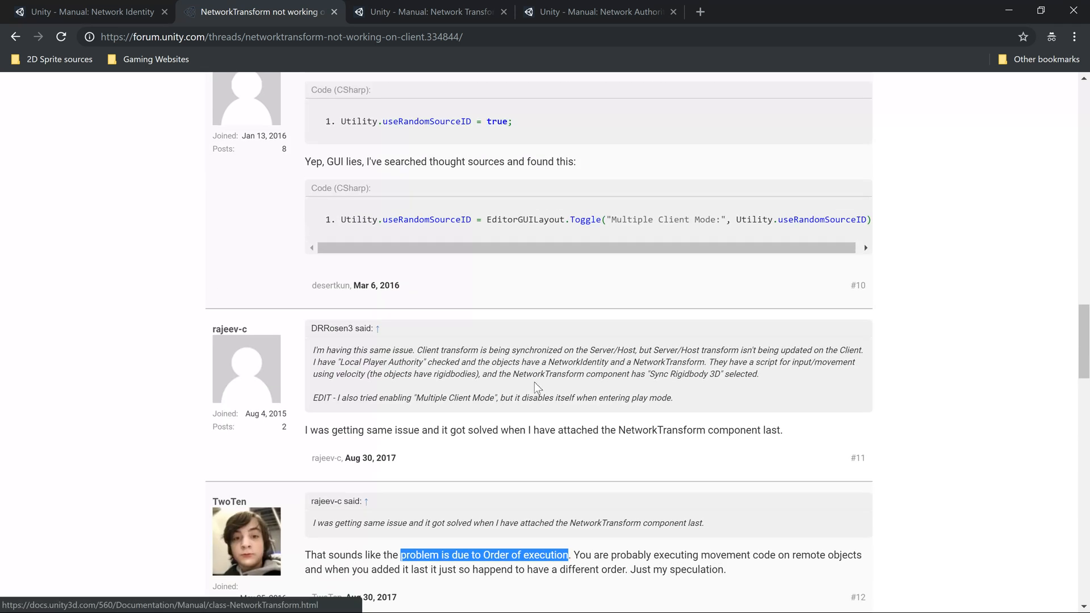
{"action": "scroll", "scroll_direction": "up", "scroll_amount": 3}
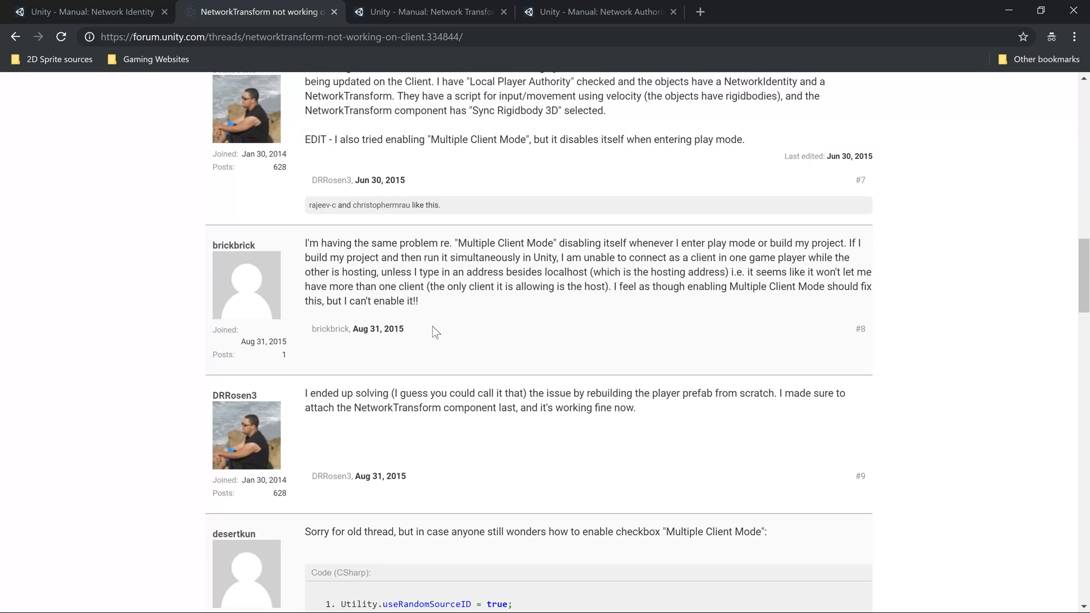
{"action": "scroll", "scroll_direction": "up", "scroll_amount": 3}
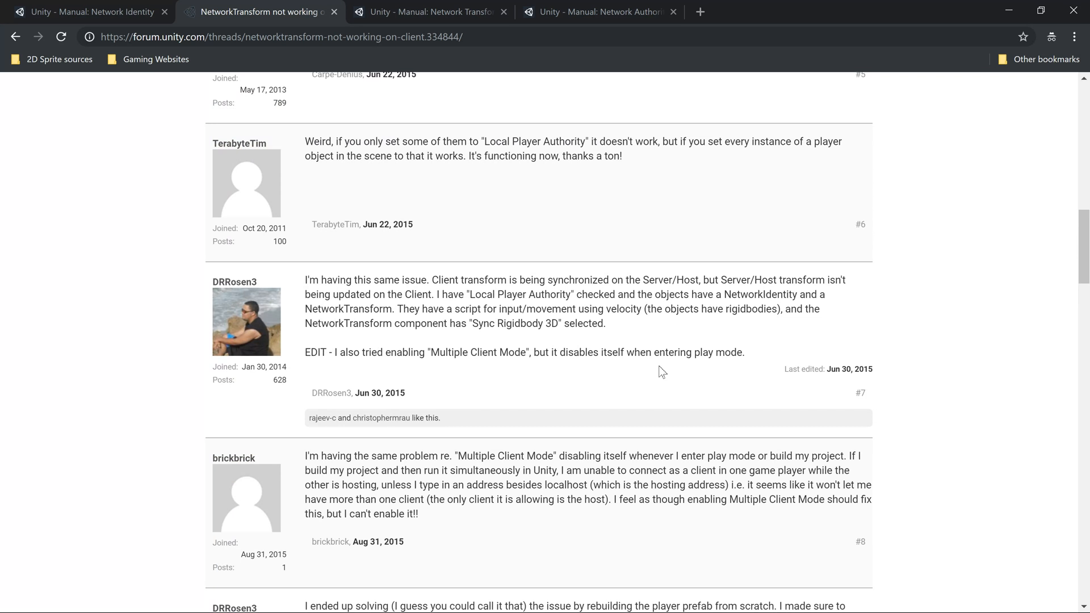
{"action": "scroll", "scroll_direction": "down", "scroll_amount": 3}
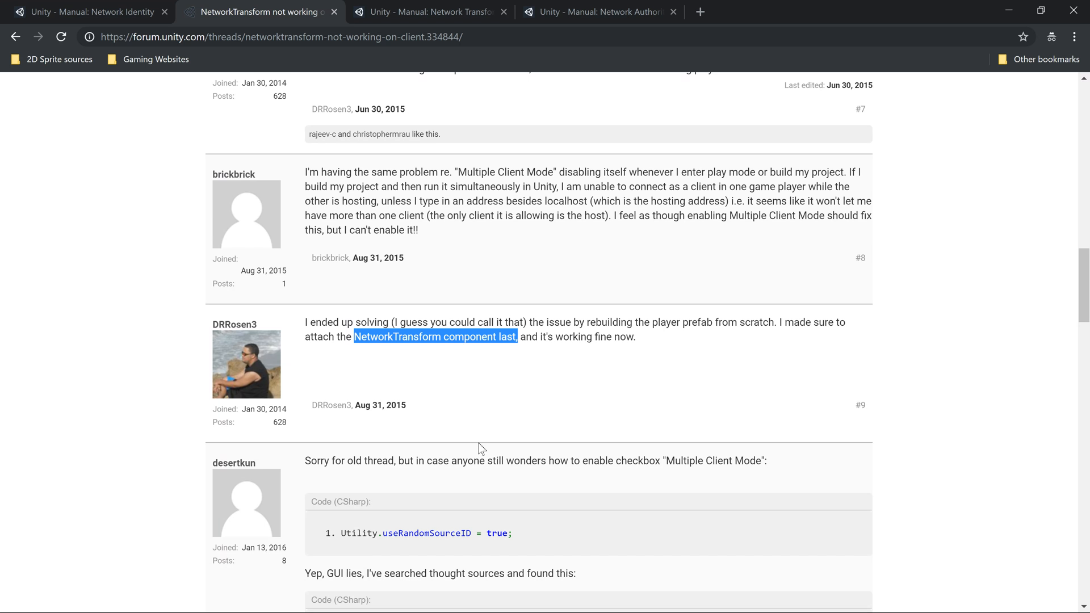
{"action": "mouse_move", "coordinate": [431, 453]}
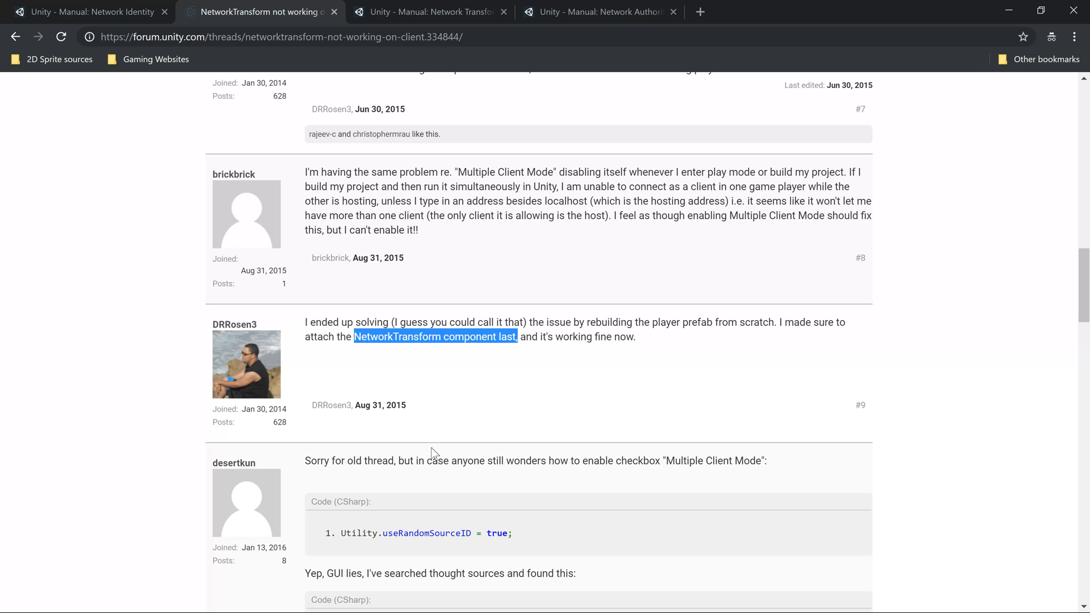
{"action": "scroll", "scroll_direction": "down", "scroll_amount": 3}
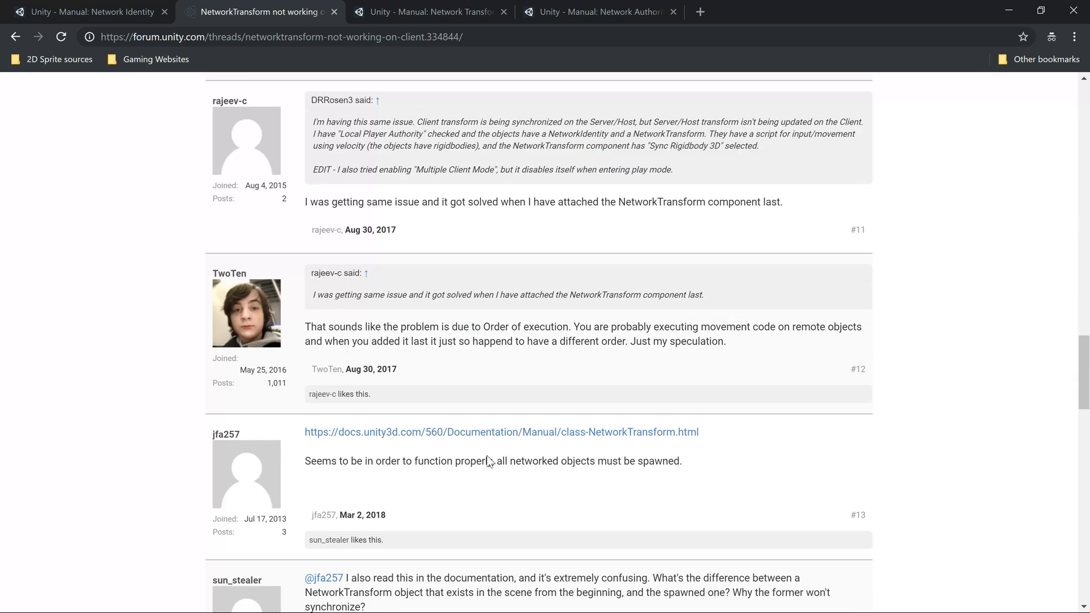
{"action": "scroll", "scroll_direction": "down", "scroll_amount": 3}
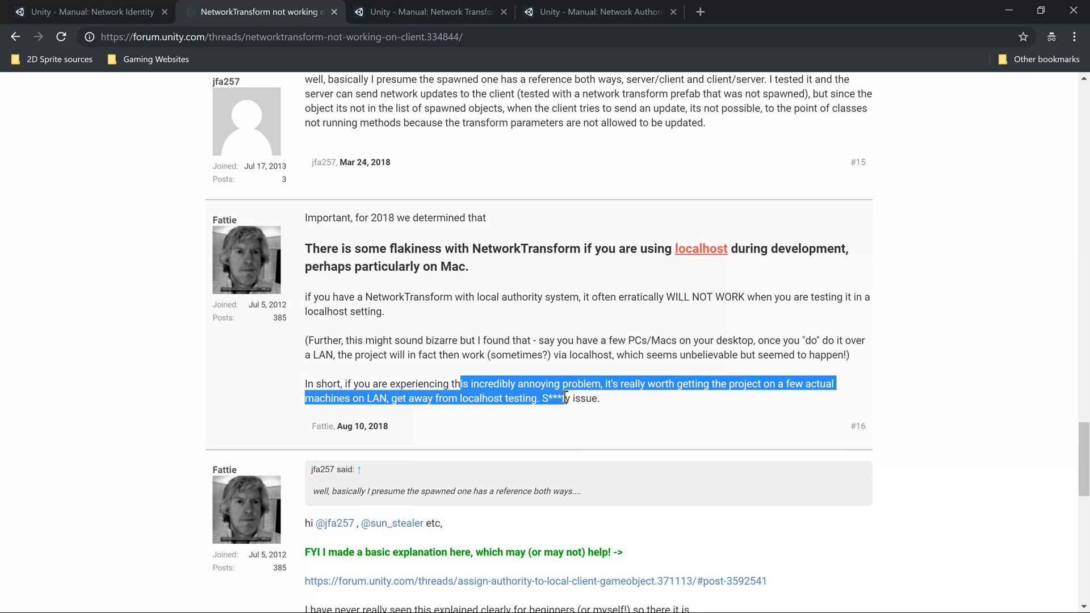
{"action": "left_click", "coordinate": [845, 399]}
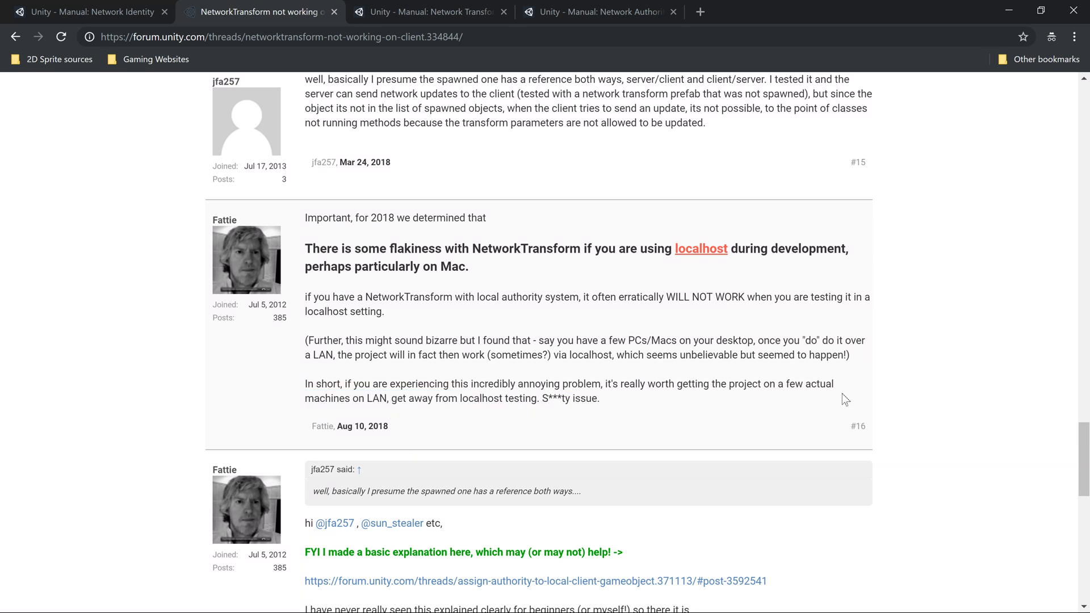
{"action": "mouse_move", "coordinate": [311, 398]}
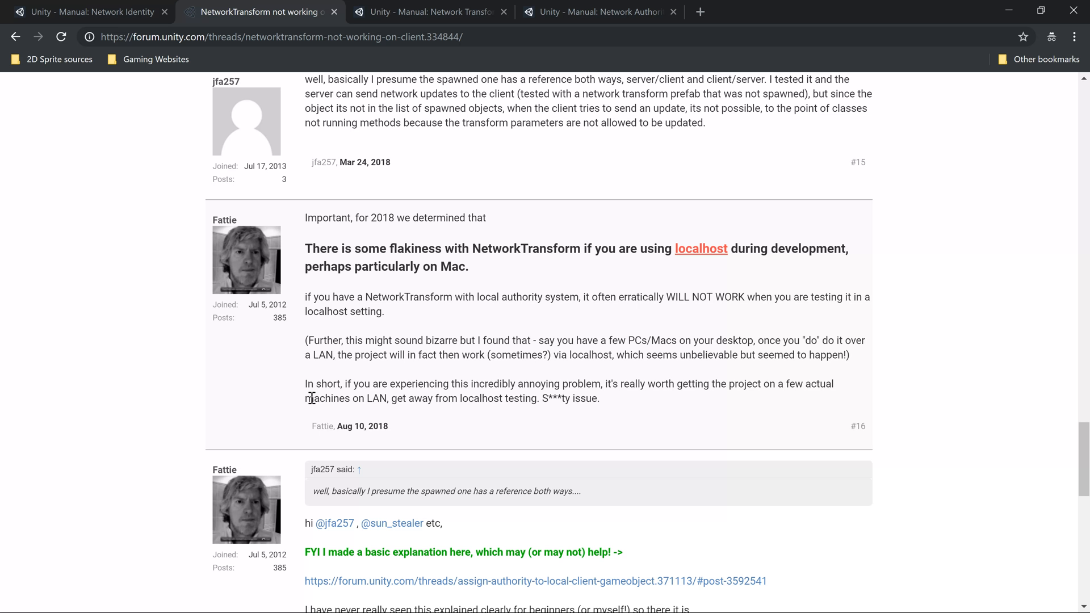
{"action": "mouse_move", "coordinate": [422, 425]}
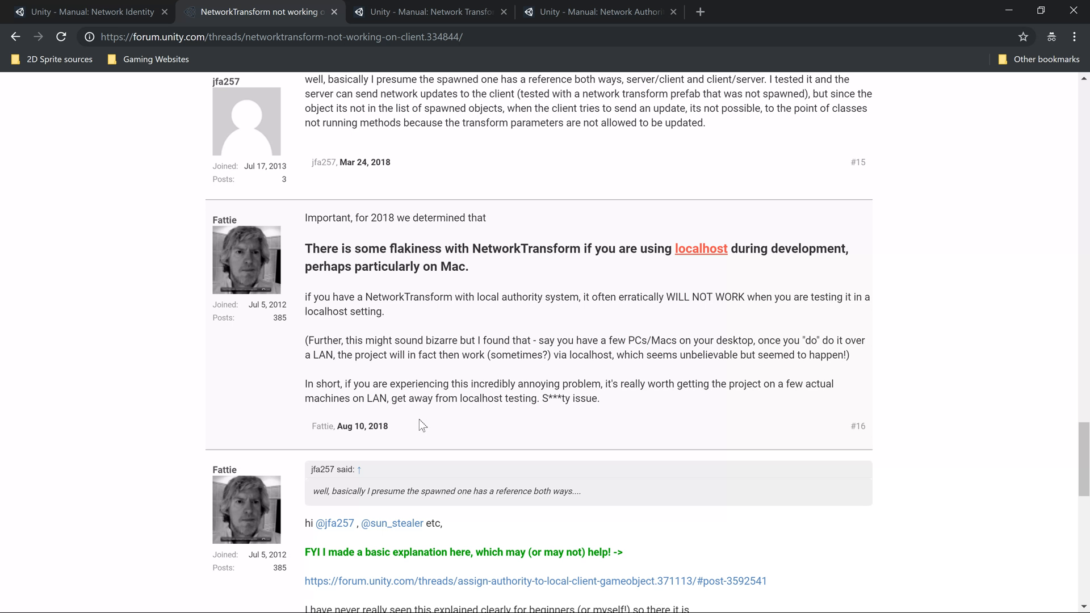
{"action": "scroll", "scroll_direction": "down", "scroll_amount": 3}
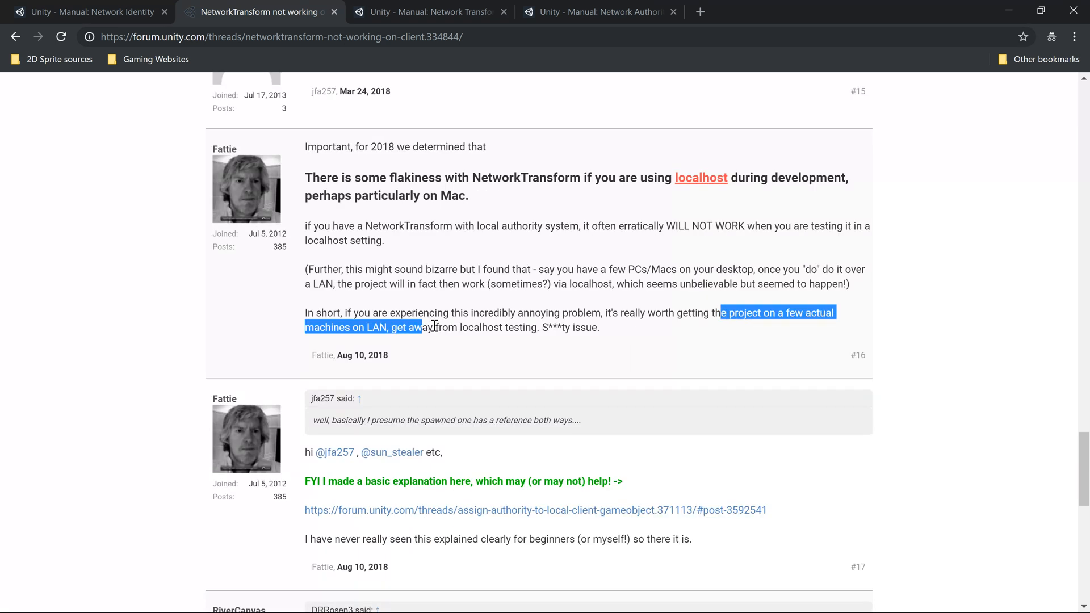
{"action": "scroll", "scroll_direction": "down", "scroll_amount": 3}
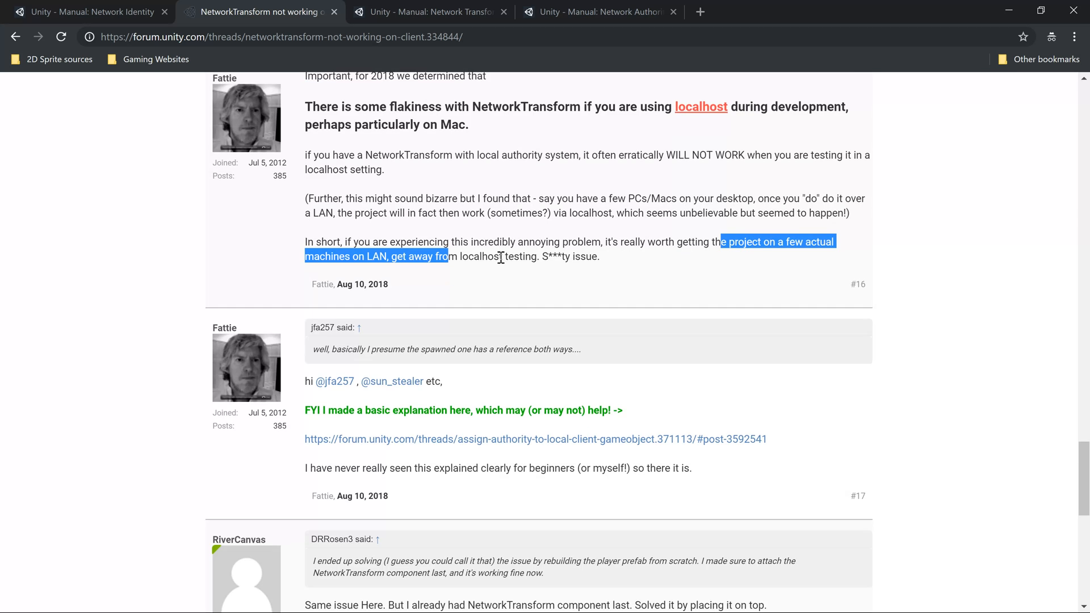
{"action": "left_click", "coordinate": [493, 287]}
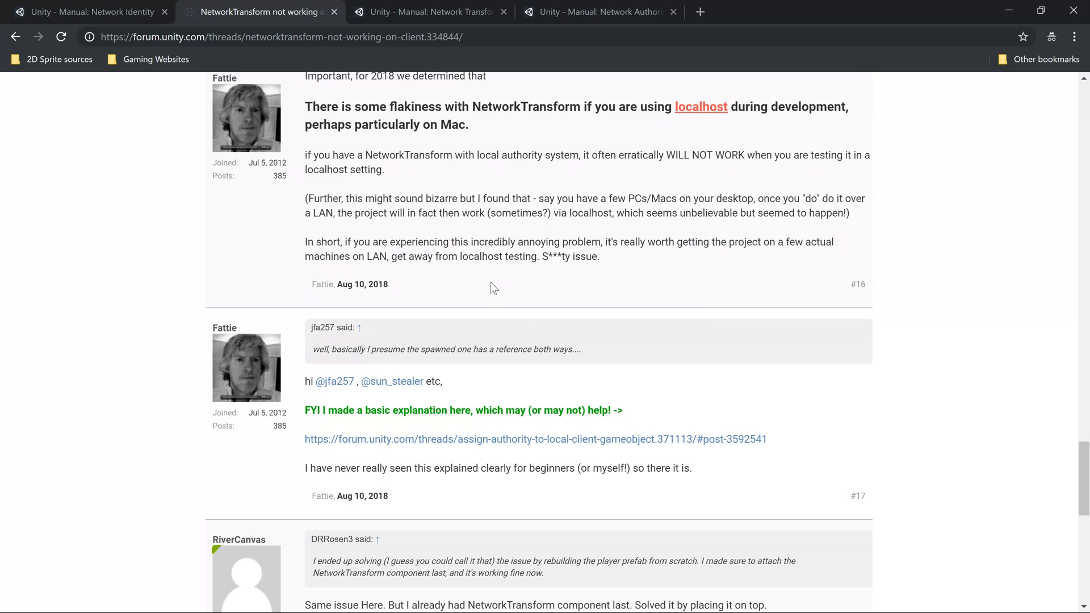
{"action": "scroll", "scroll_direction": "down", "scroll_amount": 3}
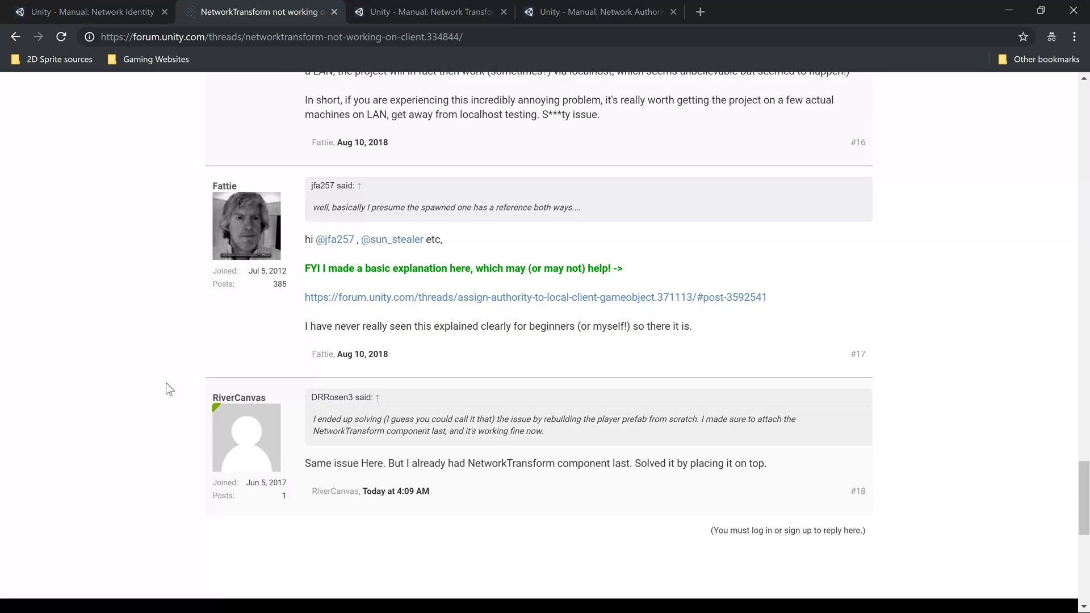
{"action": "mouse_move", "coordinate": [307, 464]}
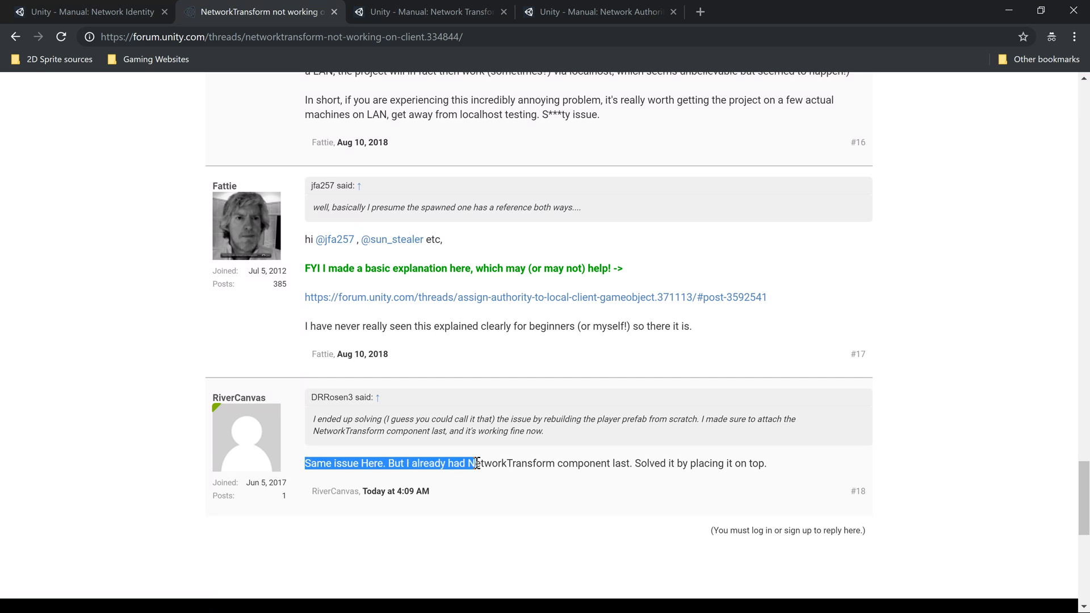
{"action": "left_click", "coordinate": [473, 463]}
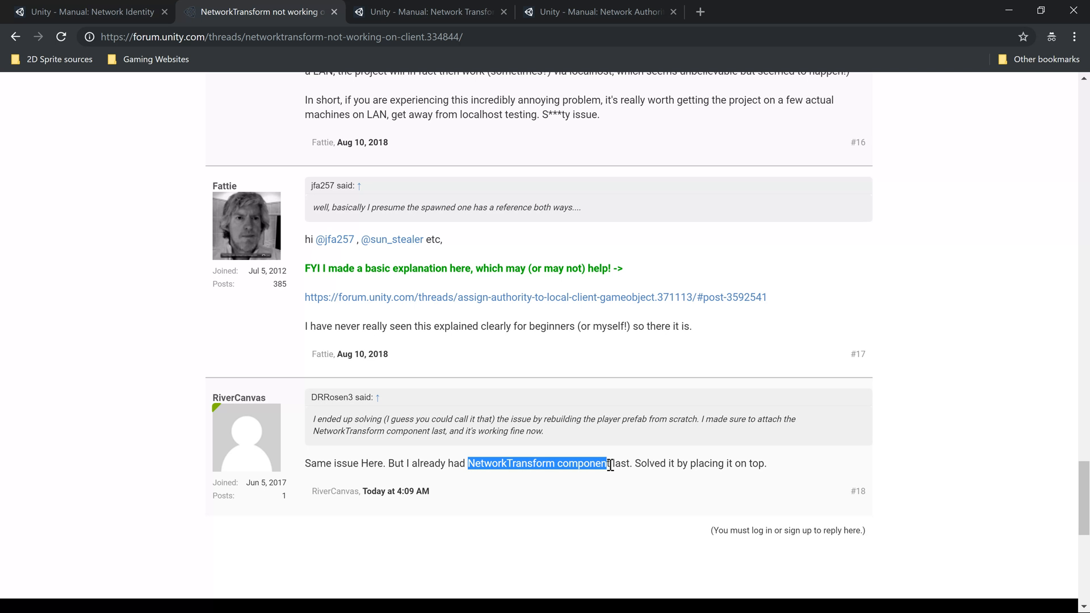
{"action": "scroll", "scroll_direction": "down", "scroll_amount": 3}
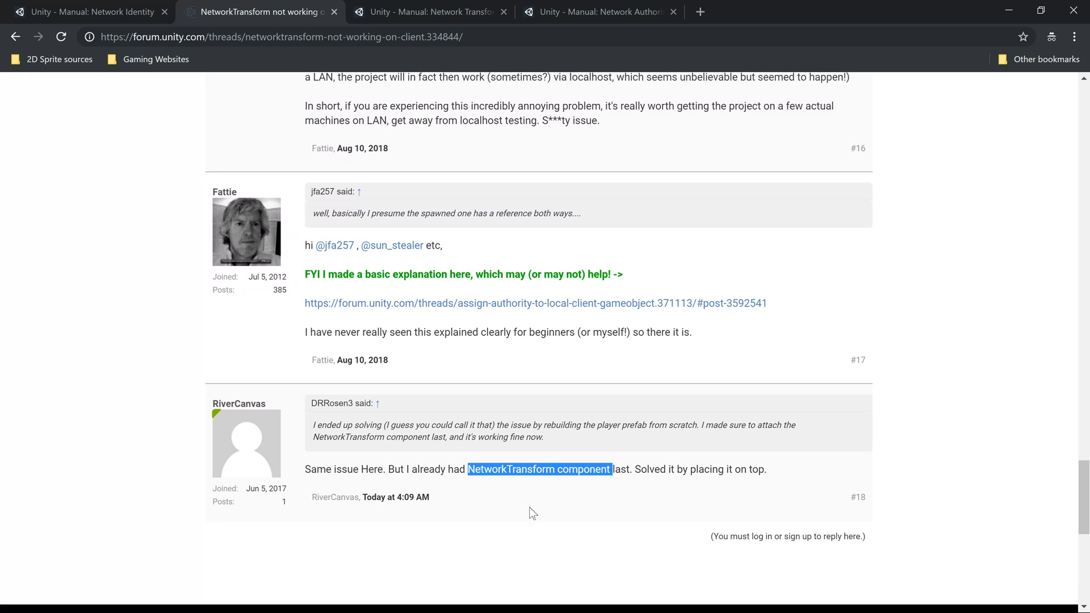
{"action": "scroll", "scroll_direction": "up", "scroll_amount": 3}
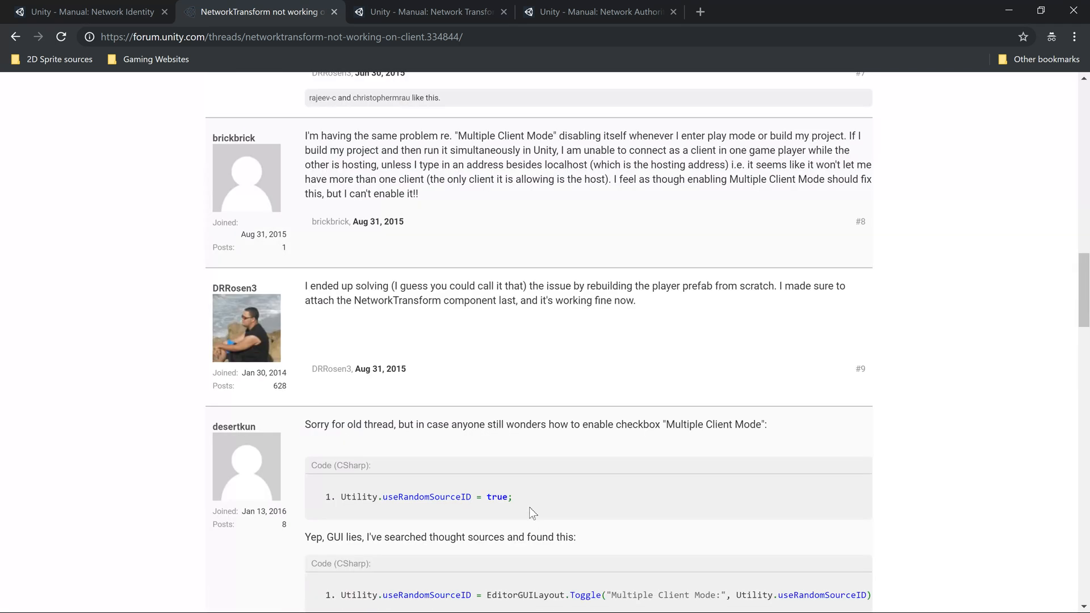
{"action": "scroll", "scroll_direction": "up", "scroll_amount": 3}
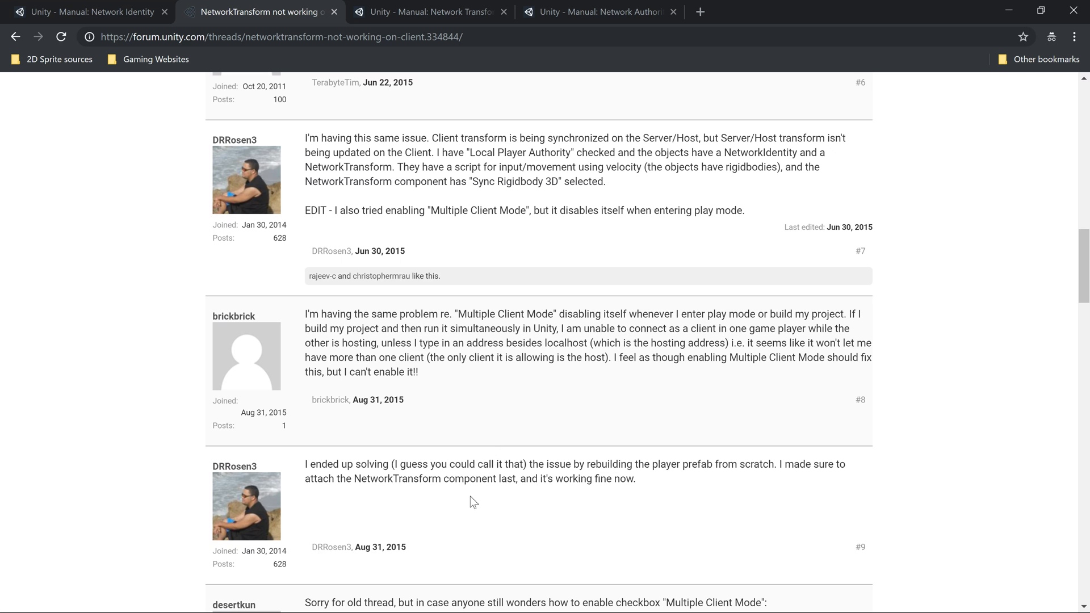
{"action": "scroll", "scroll_direction": "up", "scroll_amount": 3}
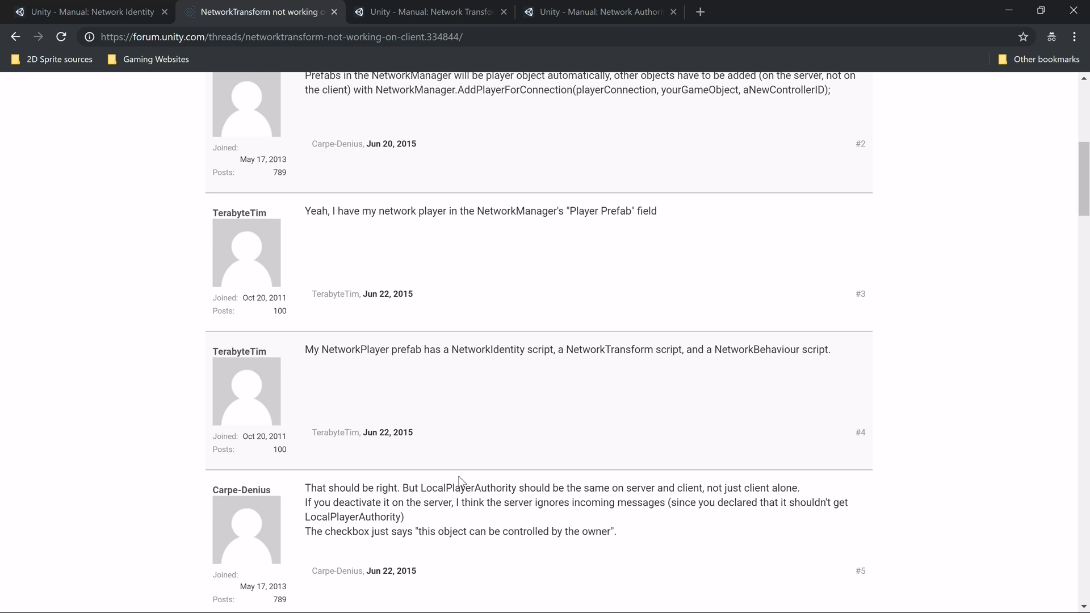
{"action": "scroll", "scroll_direction": "down", "scroll_amount": 3}
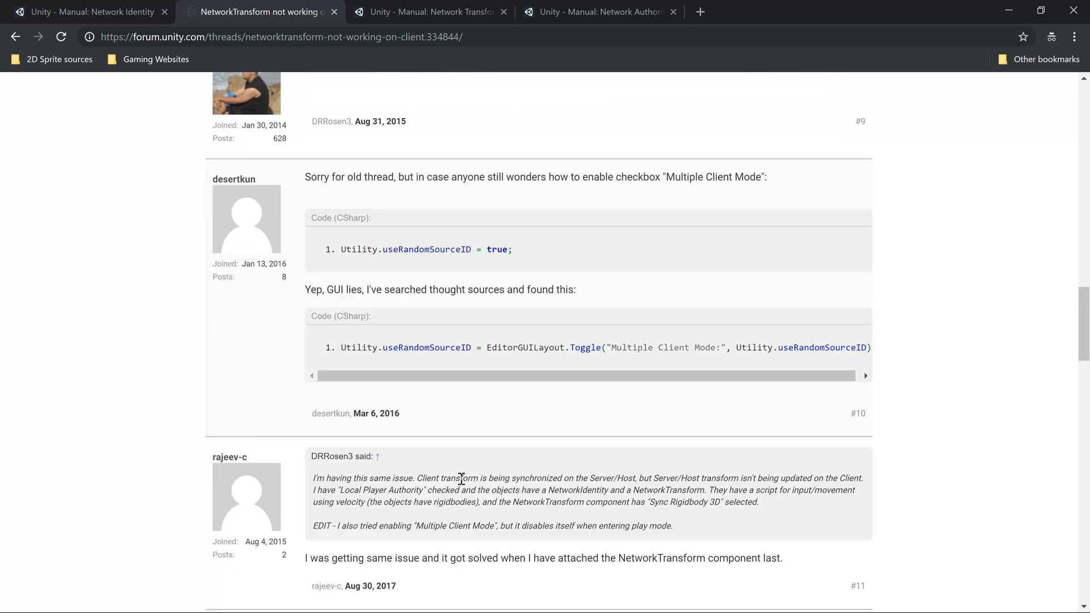
{"action": "scroll", "scroll_direction": "up", "scroll_amount": 3}
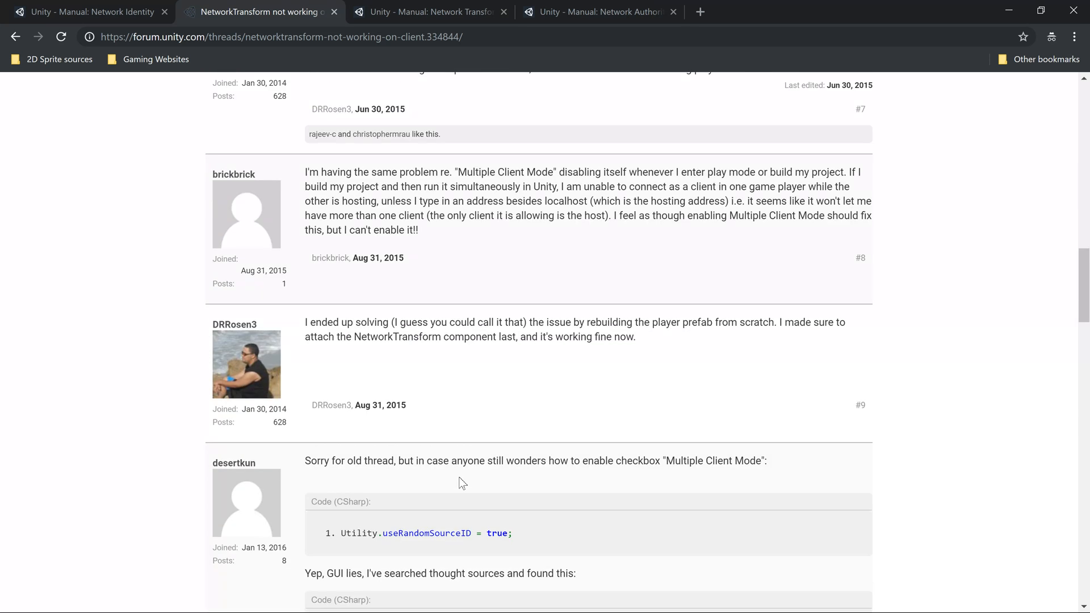
{"action": "mouse_move", "coordinate": [475, 446]}
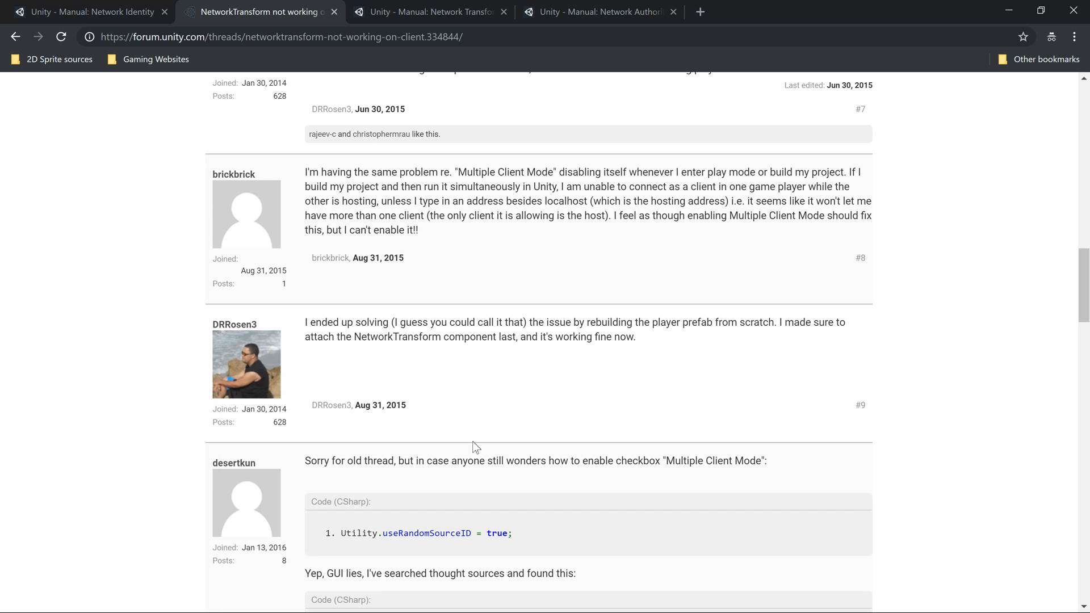
{"action": "scroll", "scroll_direction": "down", "scroll_amount": 3}
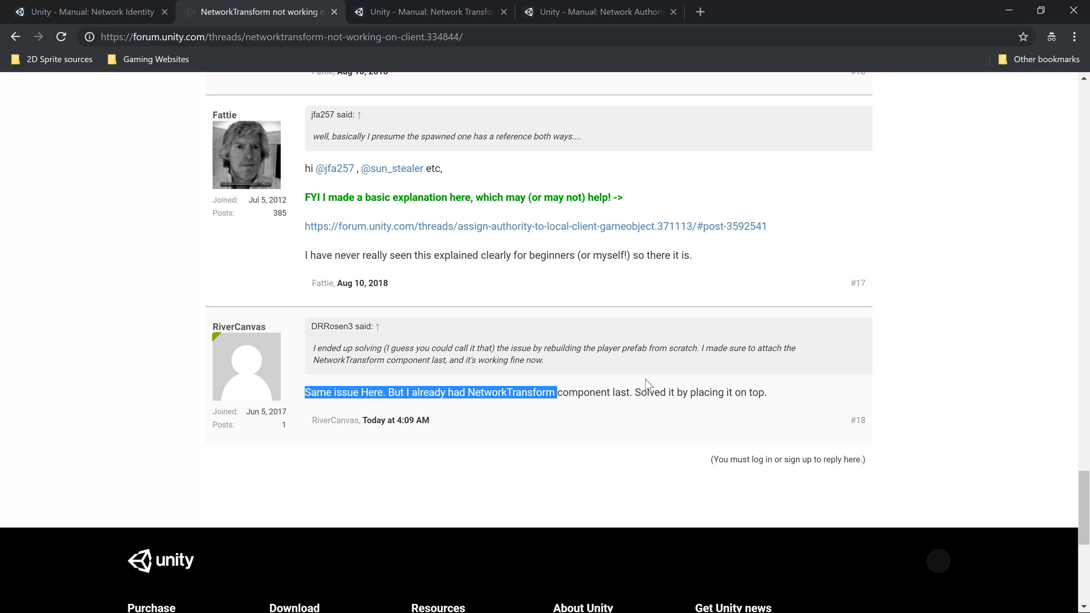
{"action": "left_click", "coordinate": [521, 392]}
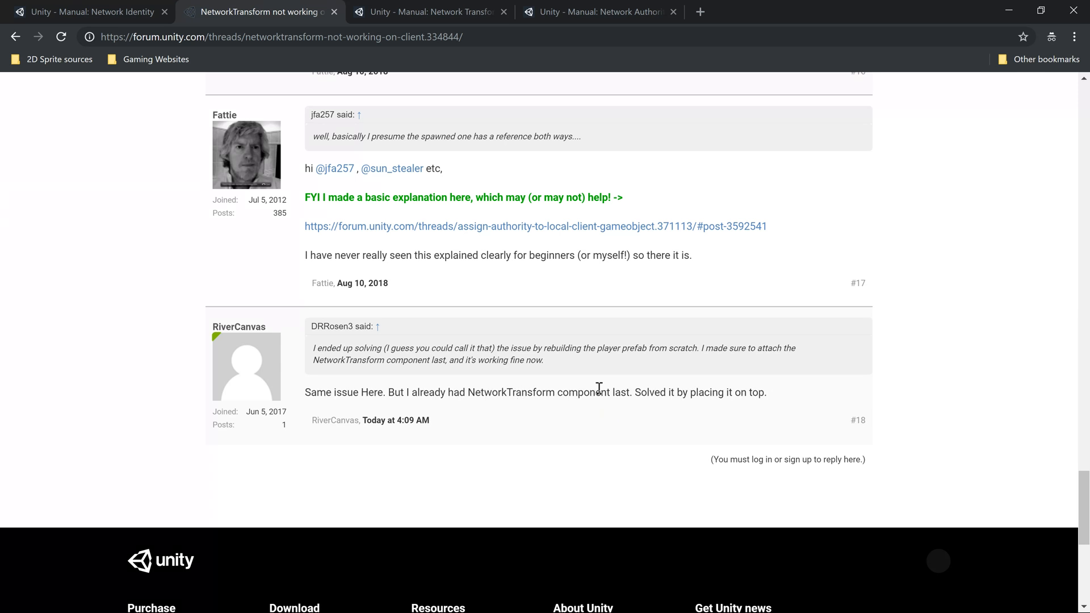
{"action": "mouse_move", "coordinate": [731, 459]}
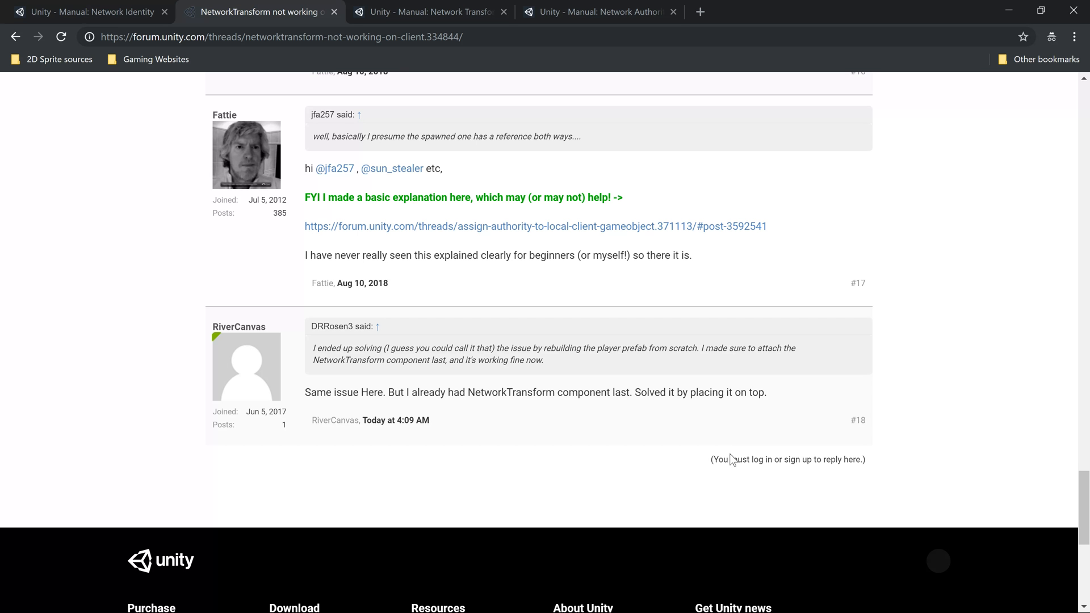
{"action": "double_click", "coordinate": [636, 392]}
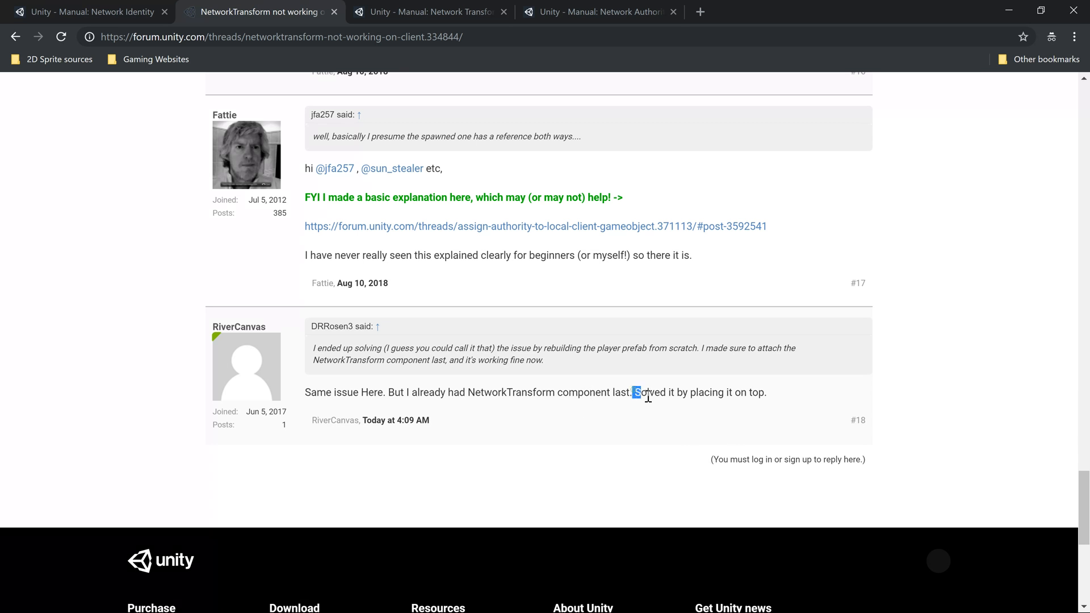